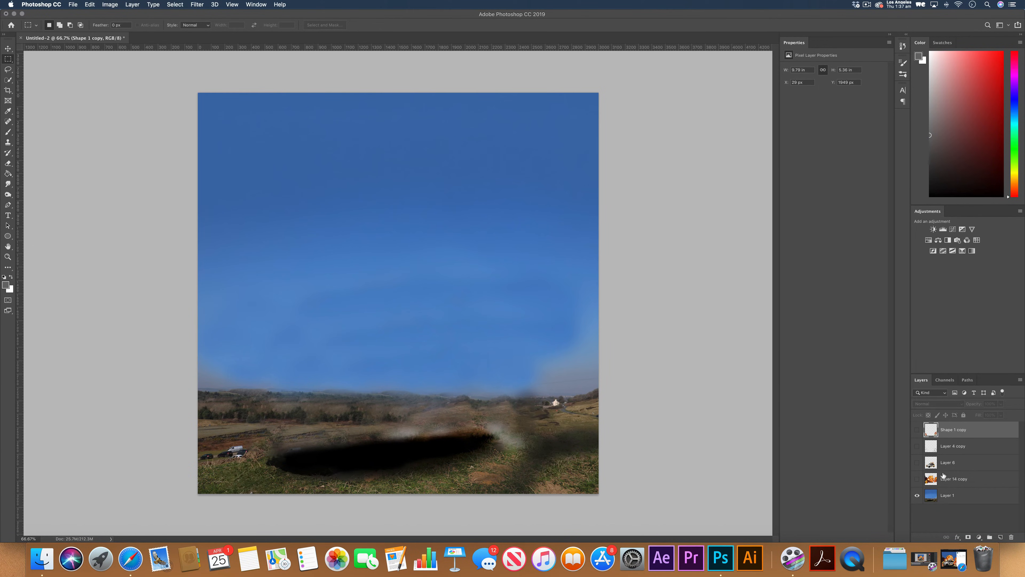
{"action": "mouse_move", "coordinate": [939, 519]}
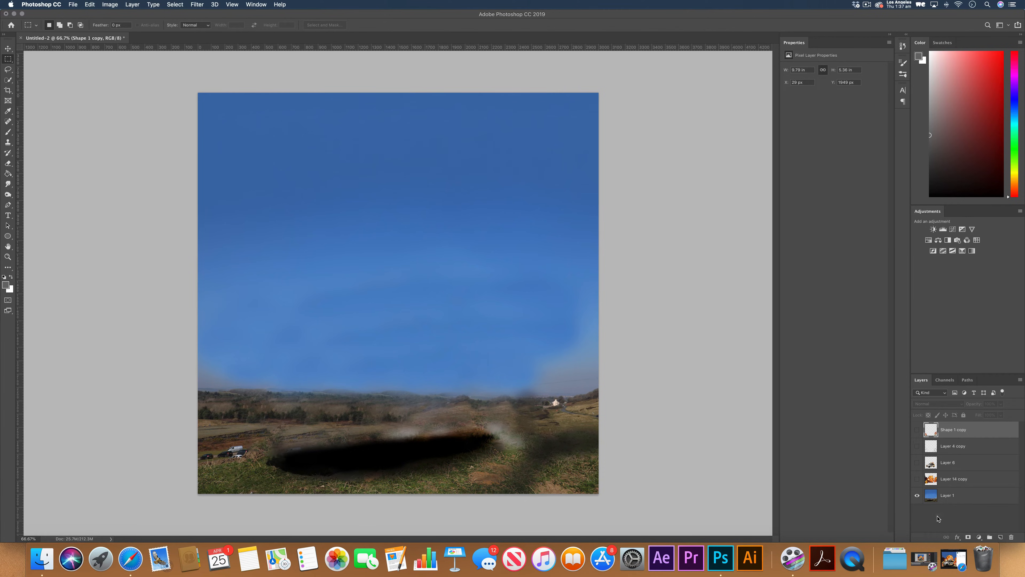
Make the van, explosions and other layers visible again over the landscape.
{"action": "left_click", "coordinate": [917, 478]}
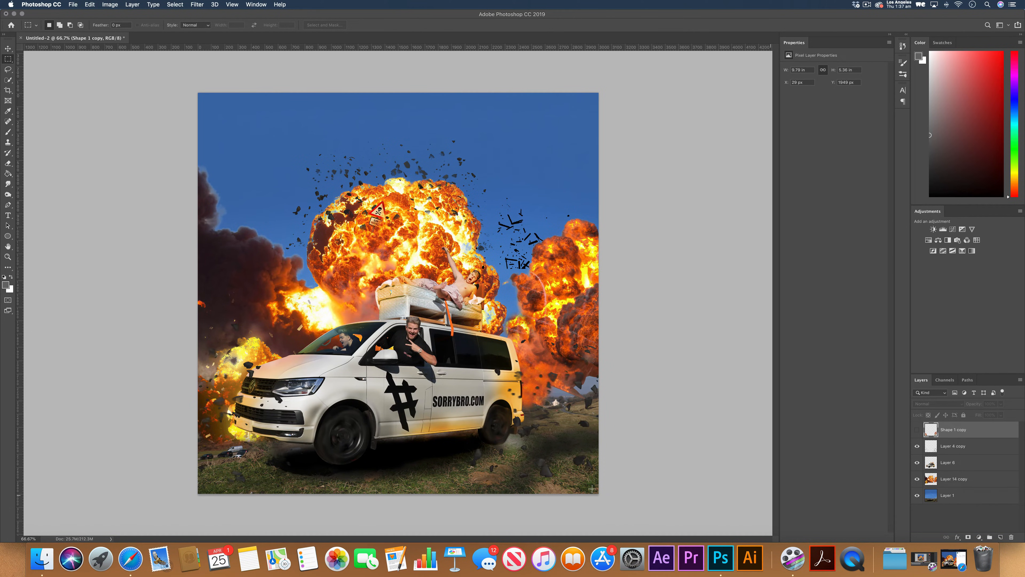
{"action": "left_click", "coordinate": [917, 430]}
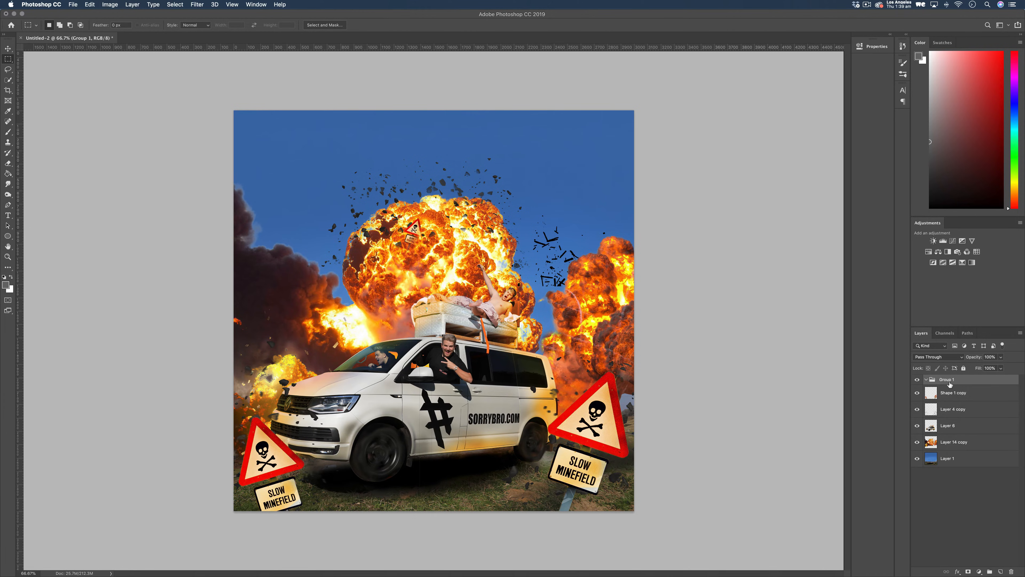
Rename Group 1 to 'Depth Map' and hide all layers except Layer 1, the landscape.
{"action": "double_click", "coordinate": [947, 379]}
{"action": "type", "text": "Depth Map"}
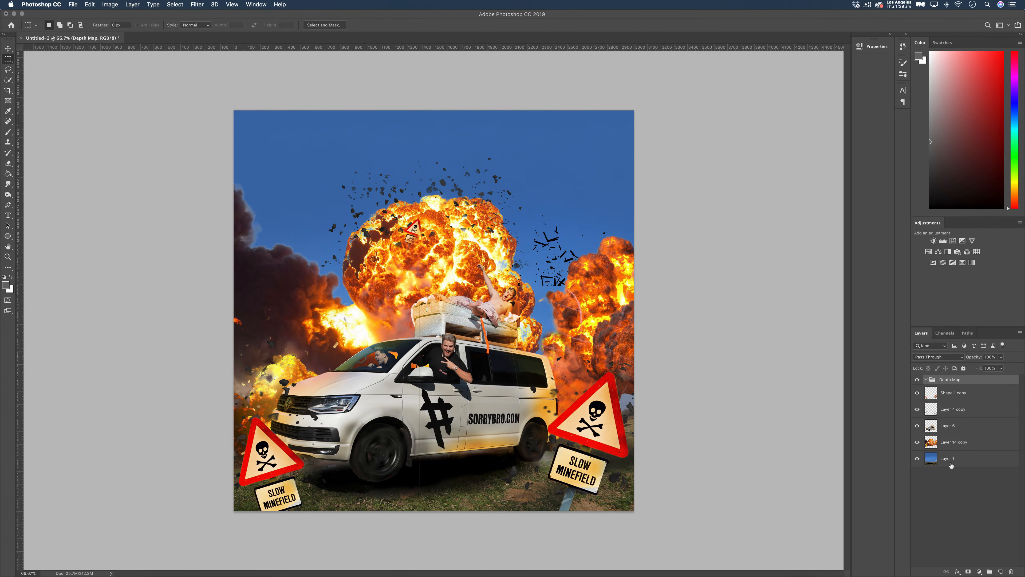
{"action": "left_click", "coordinate": [949, 379]}
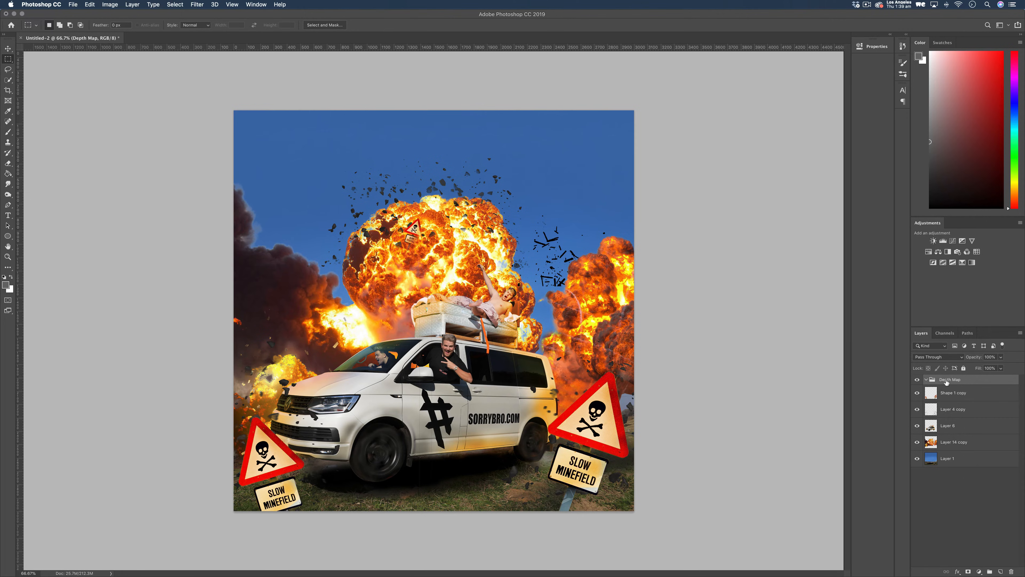
{"action": "left_click", "coordinate": [917, 426]}
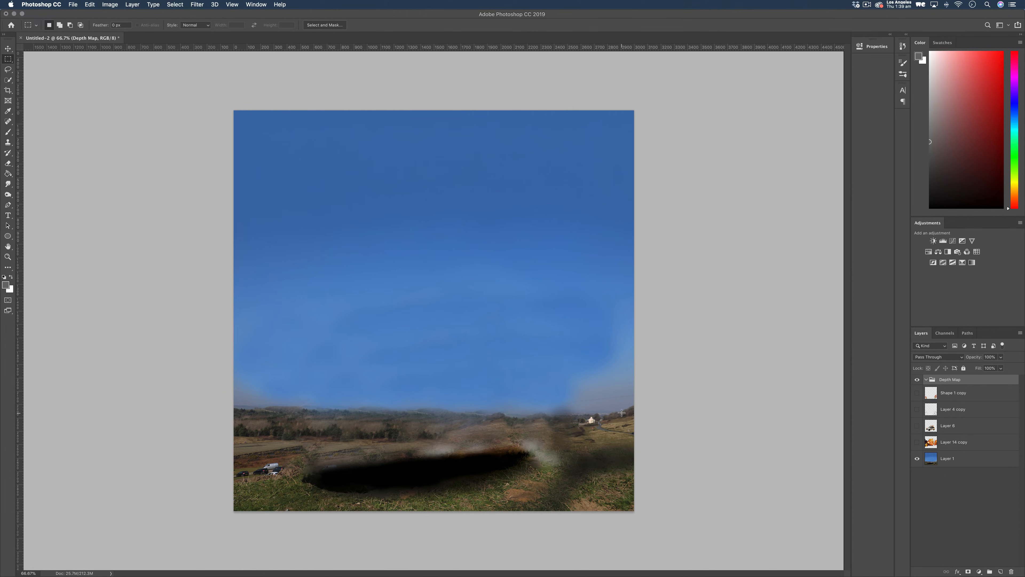
{"action": "mouse_move", "coordinate": [292, 219]}
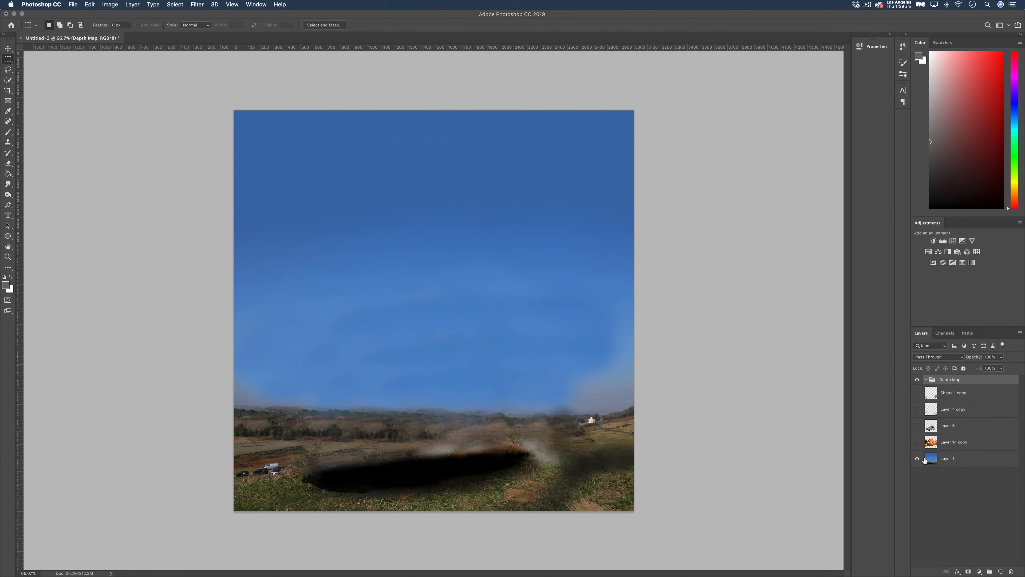
Trace the horizon with the Pen Tool on the landscape layer and turn the sky path into a selection.
{"action": "left_click", "coordinate": [948, 458]}
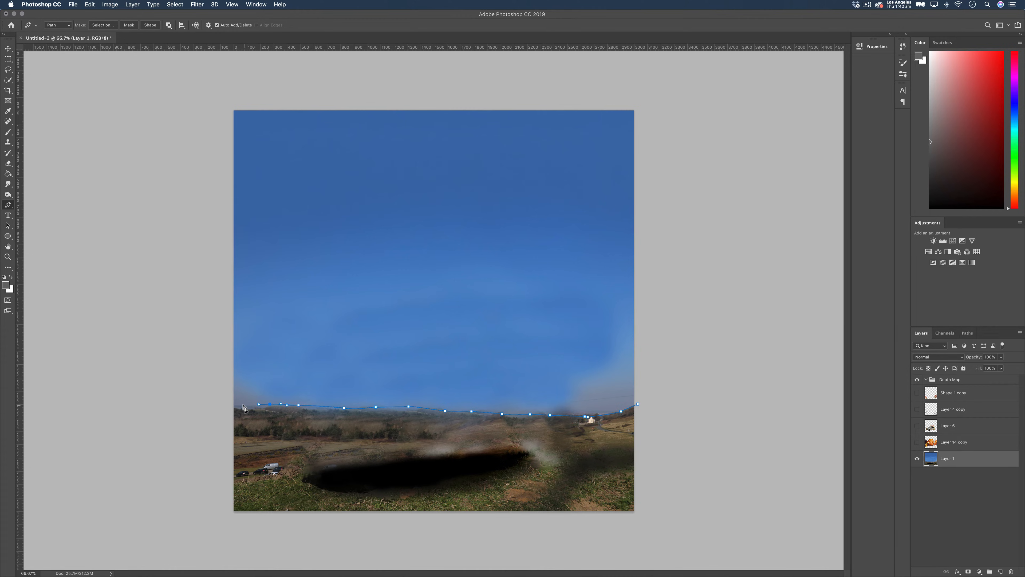
{"action": "left_click", "coordinate": [215, 102]}
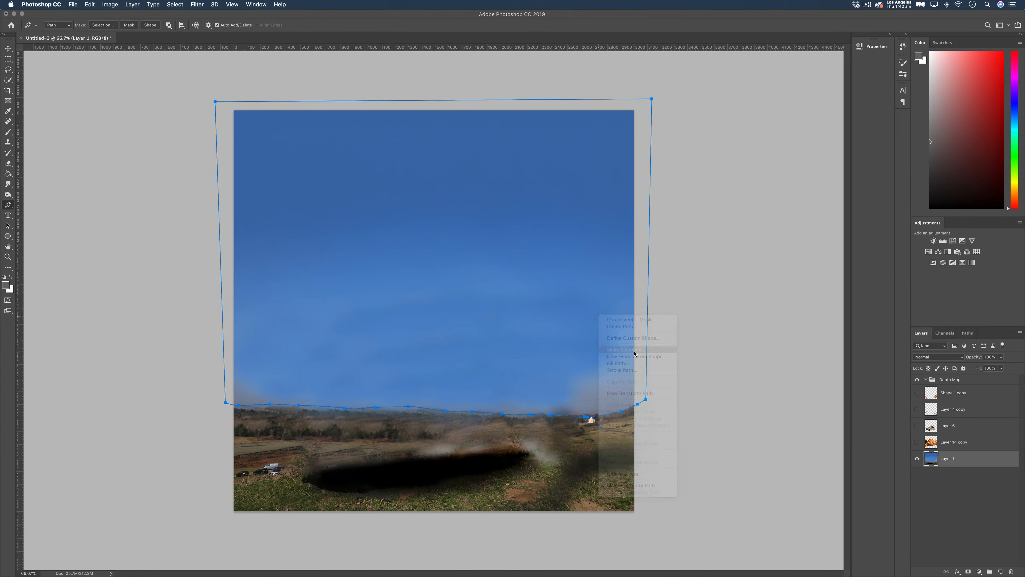
{"action": "left_click", "coordinate": [624, 349]}
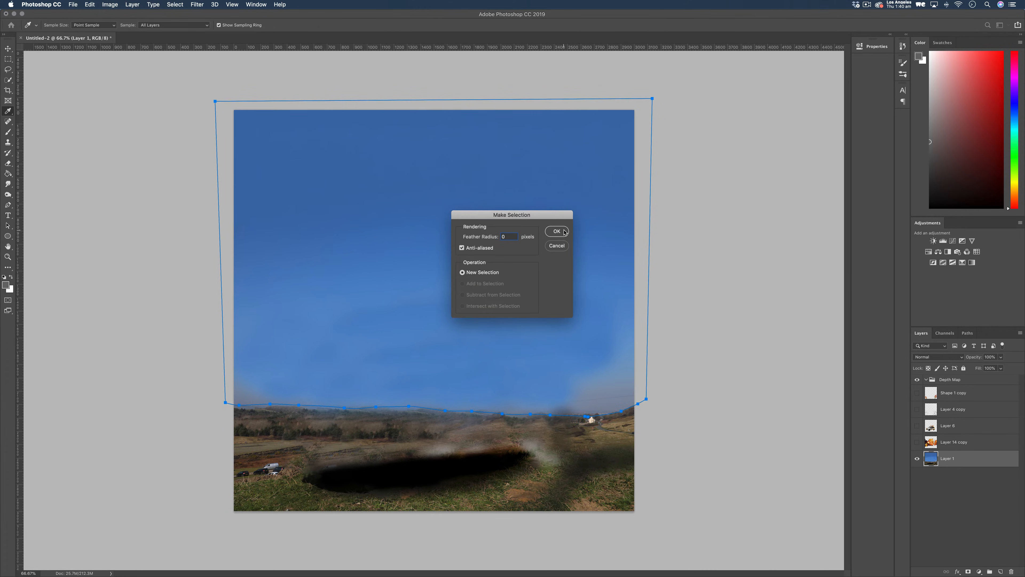
{"action": "left_click", "coordinate": [556, 231]}
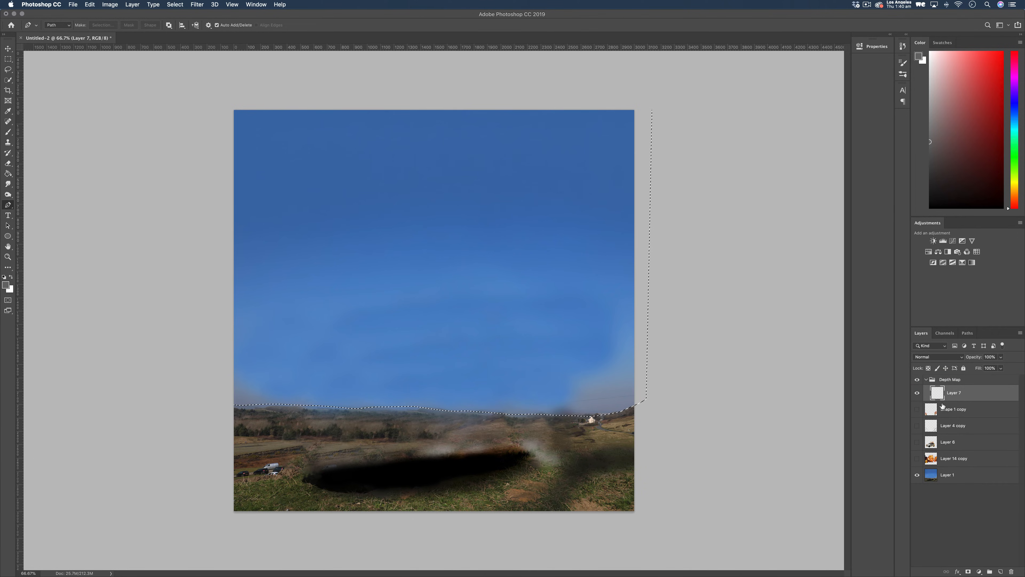
{"action": "mouse_move", "coordinate": [6, 172]}
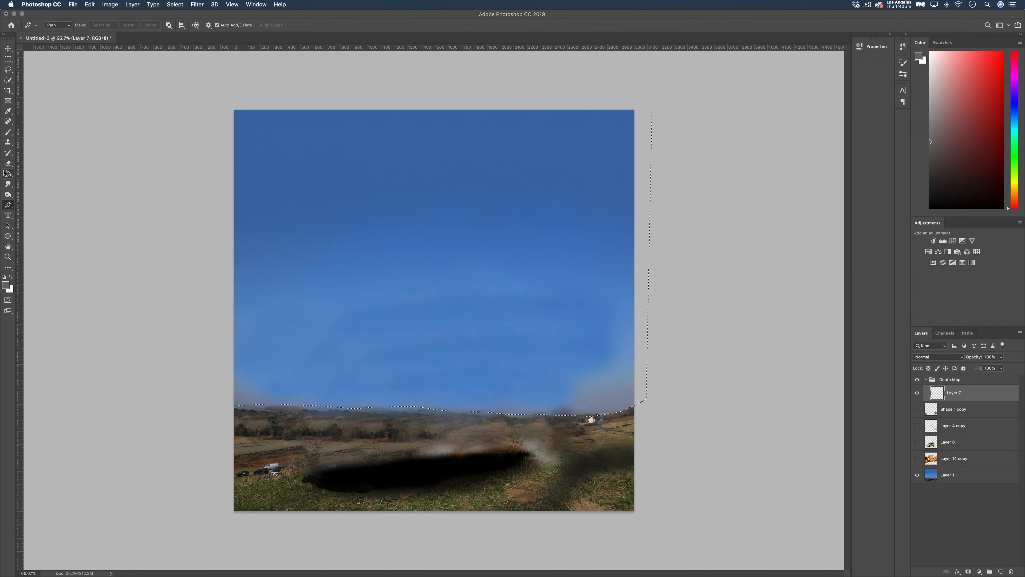
Fill the sky selection with solid black on Layer 7 using the Paint Bucket.
{"action": "left_click", "coordinate": [9, 173]}
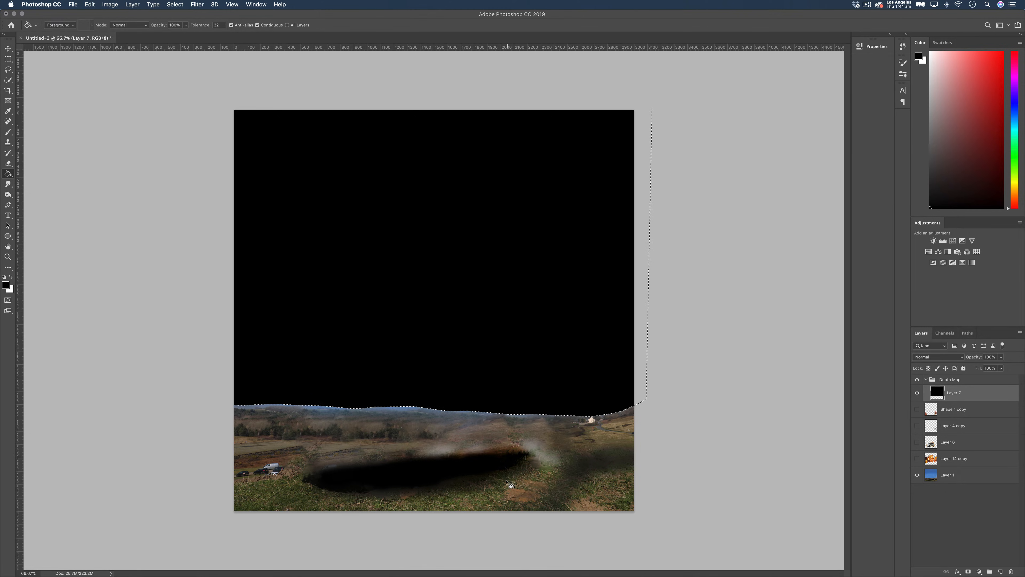
{"action": "mouse_move", "coordinate": [374, 481]}
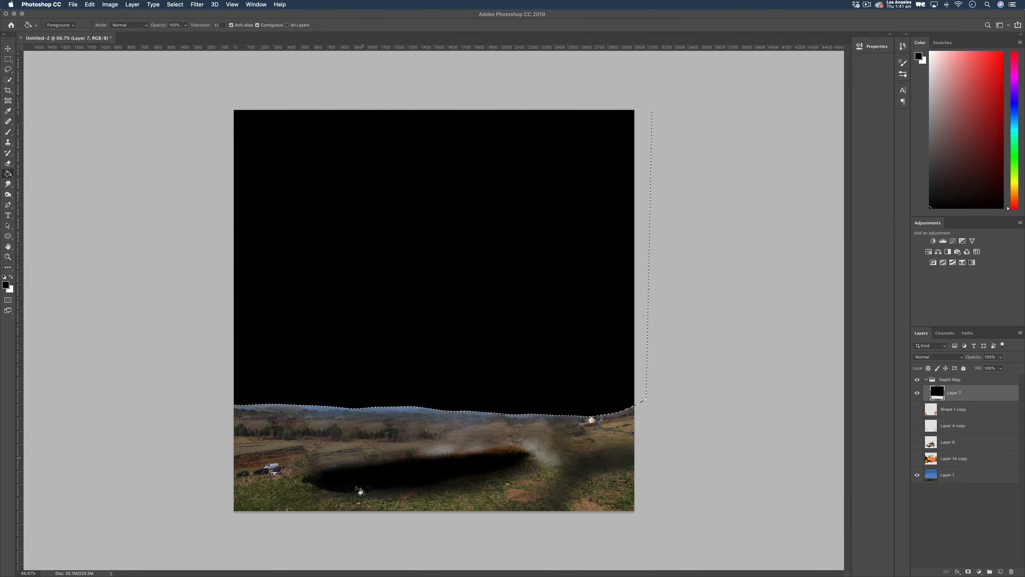
{"action": "mouse_move", "coordinate": [273, 422]}
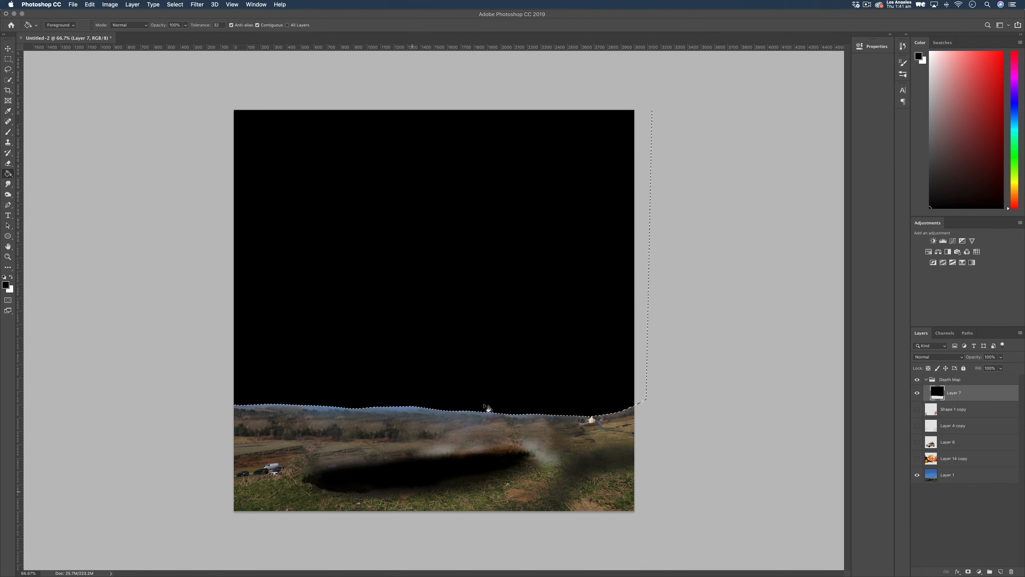
{"action": "mouse_move", "coordinate": [363, 439]}
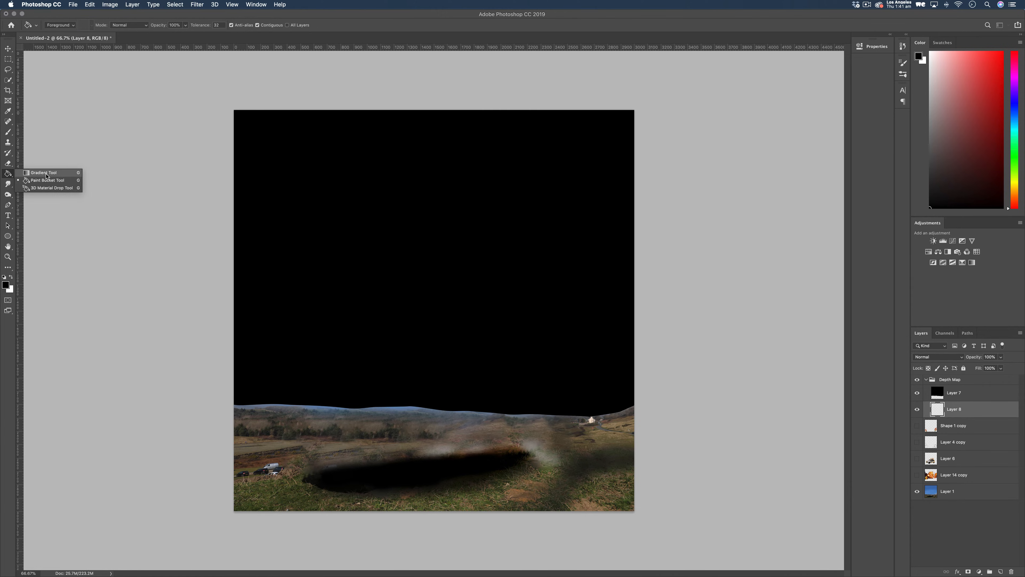
Choose the Gradient Tool and pick the Black, White preset for Layer 8's bottom-up gradient.
{"action": "left_click", "coordinate": [43, 172]}
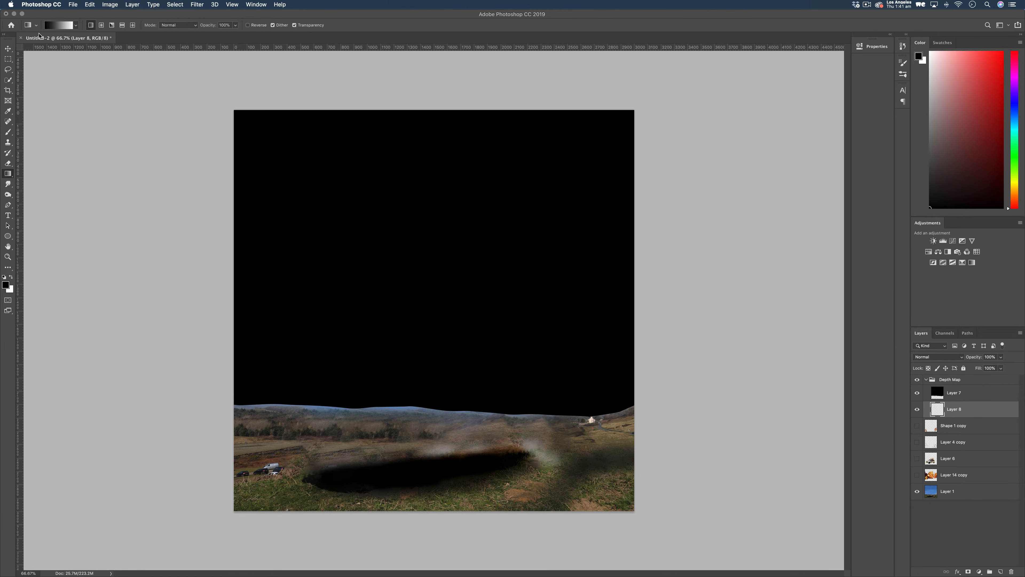
{"action": "left_click", "coordinate": [59, 25]}
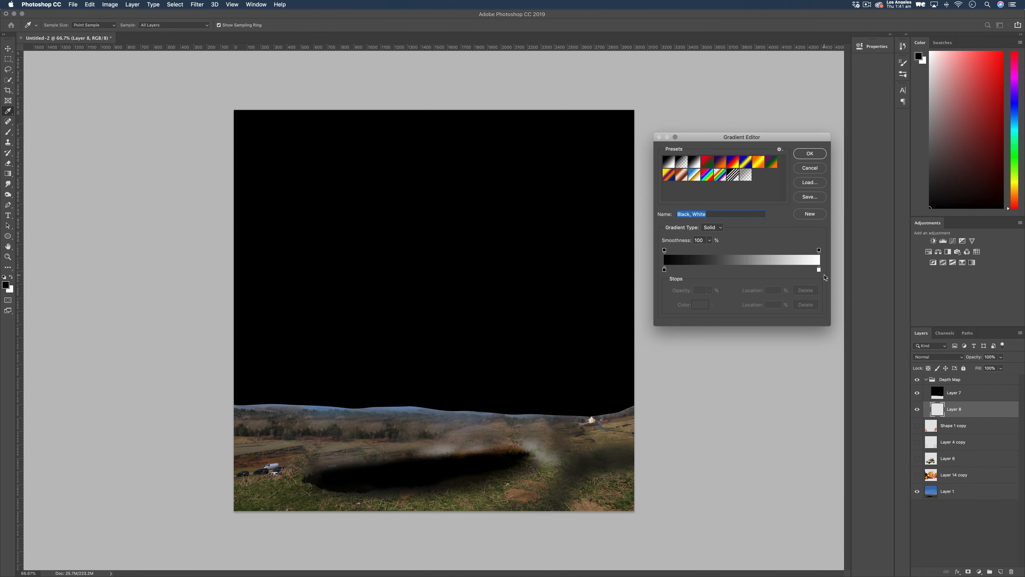
{"action": "left_click", "coordinate": [809, 153]}
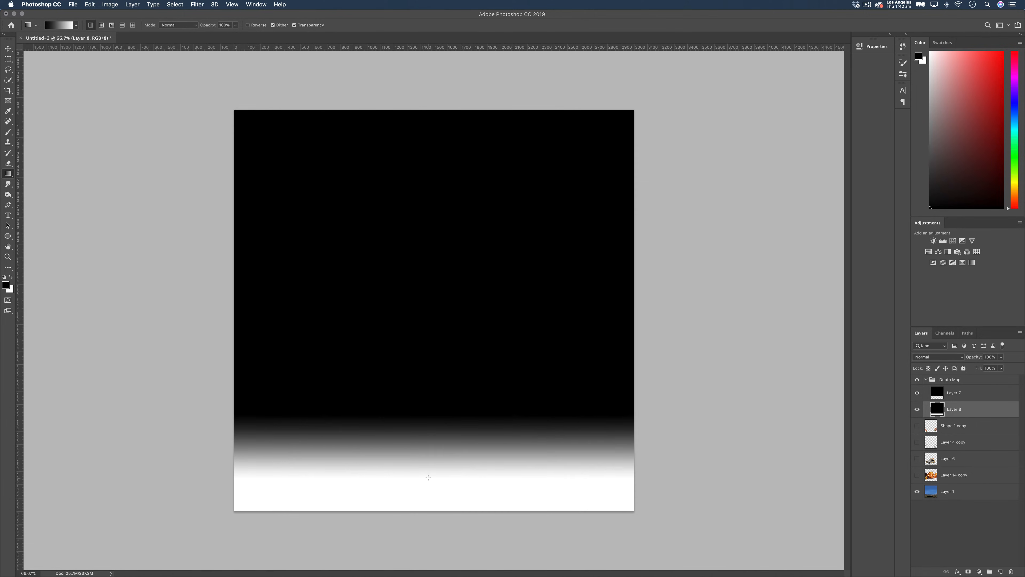
{"action": "mouse_move", "coordinate": [577, 422]}
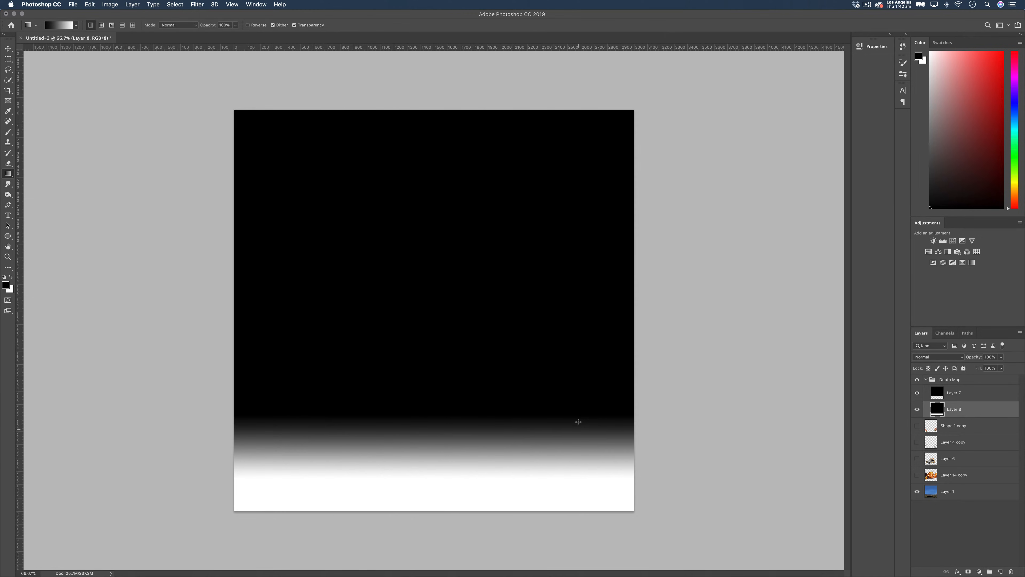
{"action": "mouse_move", "coordinate": [478, 413]}
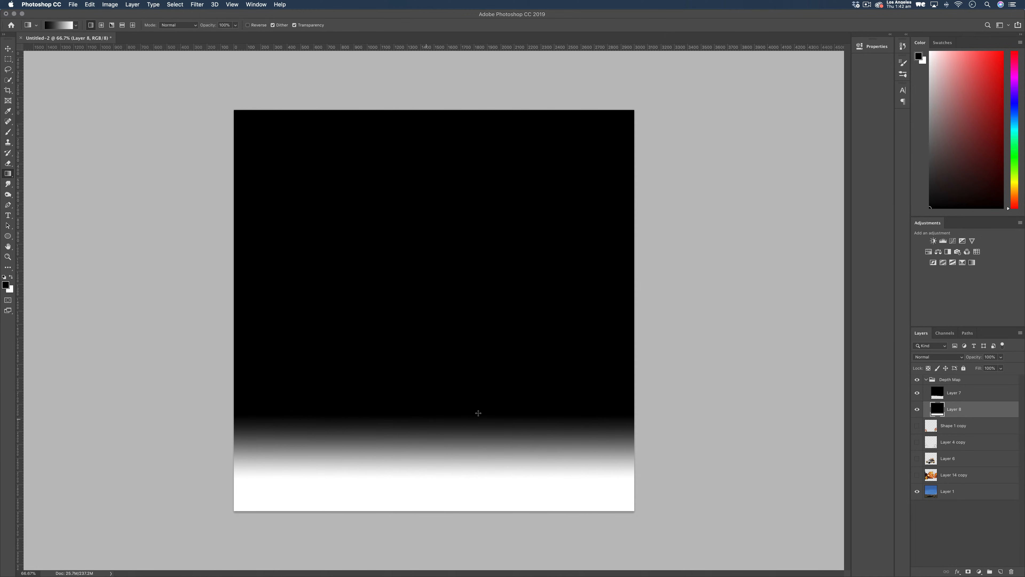
{"action": "mouse_move", "coordinate": [425, 435]}
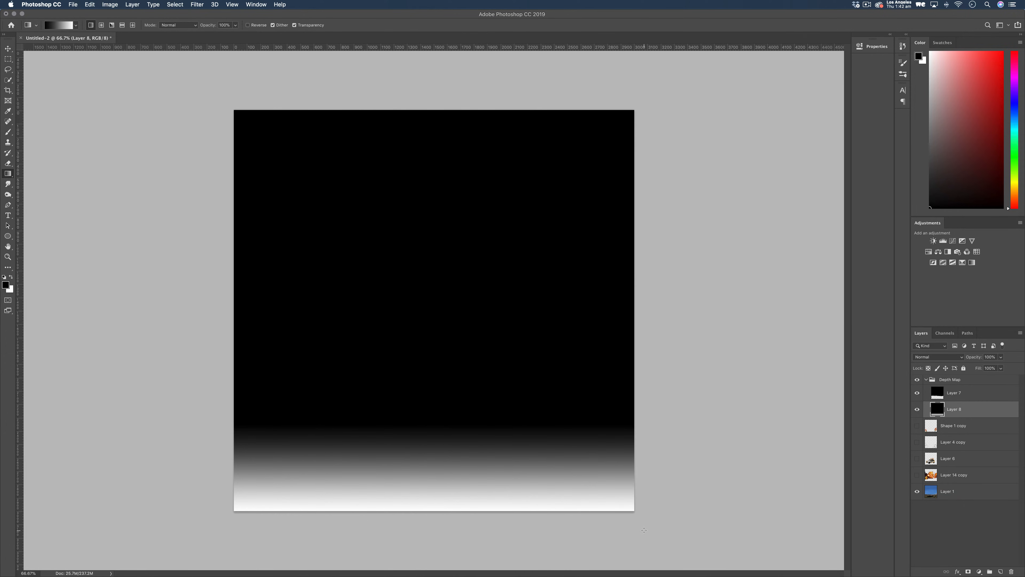
{"action": "mouse_move", "coordinate": [957, 384]}
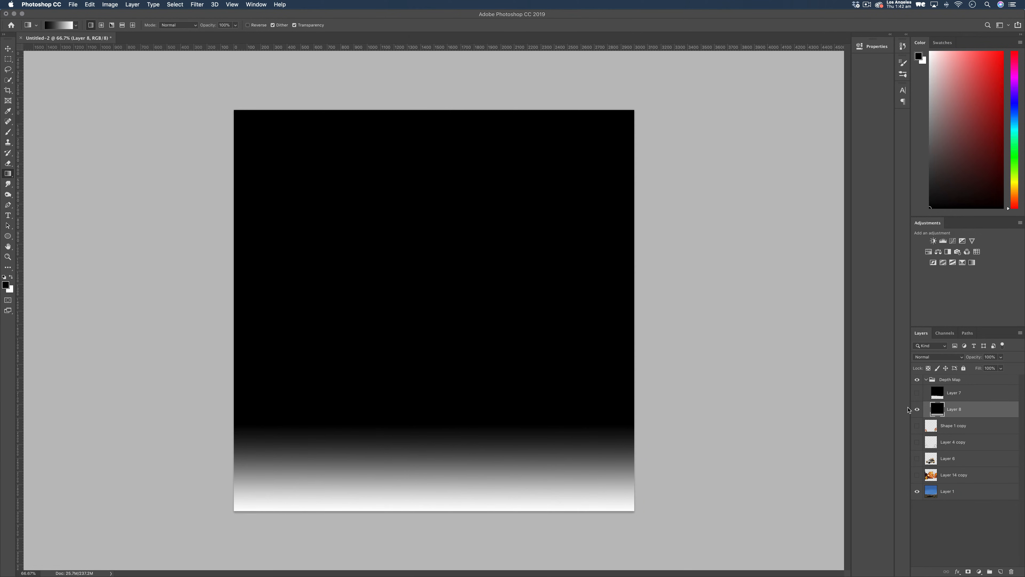
Hide the depth layers and landscape so only Layer 14 copy, the explosion, shows and is active.
{"action": "left_click", "coordinate": [917, 392]}
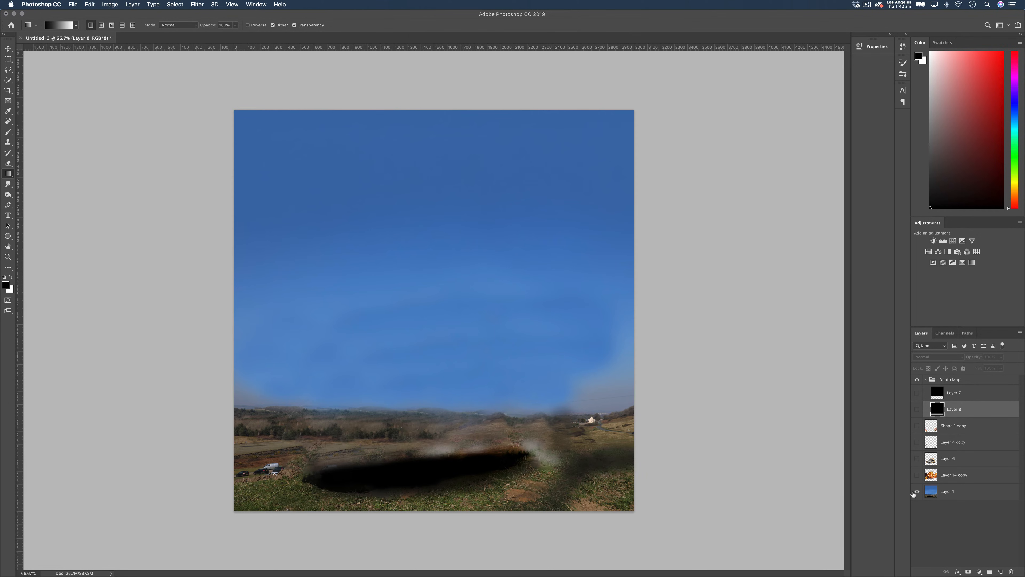
{"action": "left_click", "coordinate": [916, 491]}
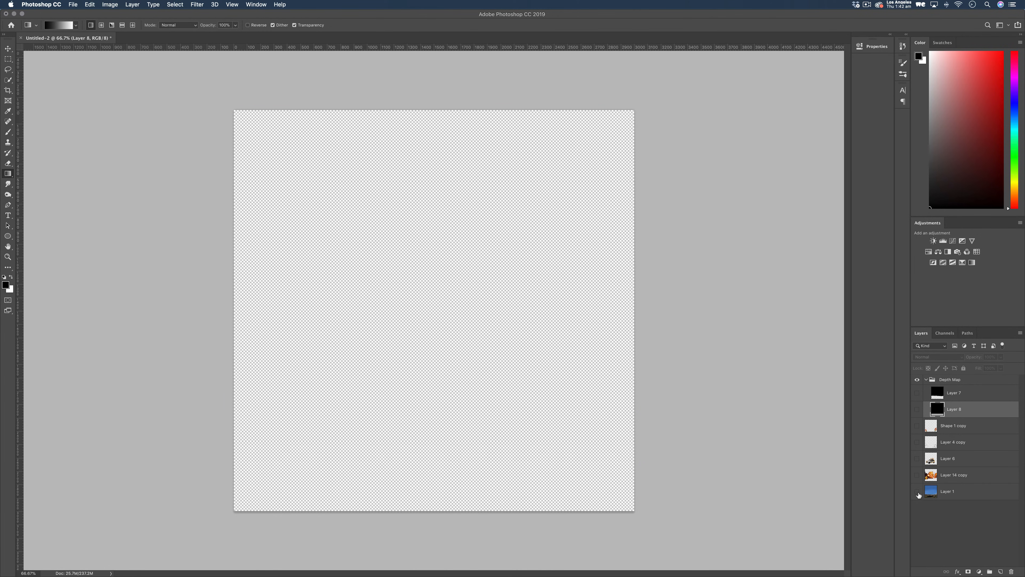
{"action": "left_click", "coordinate": [917, 474]}
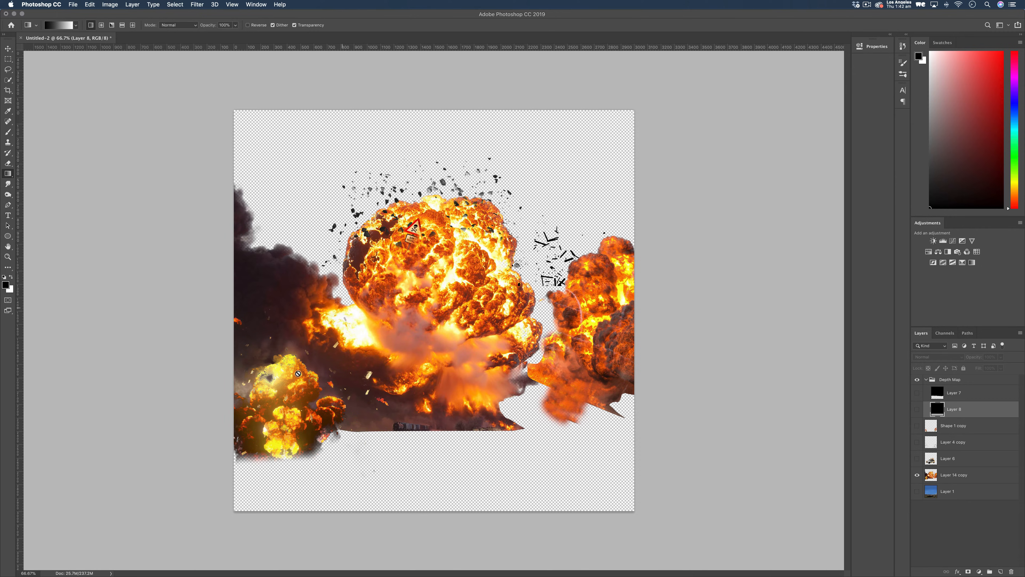
{"action": "mouse_move", "coordinate": [415, 442]}
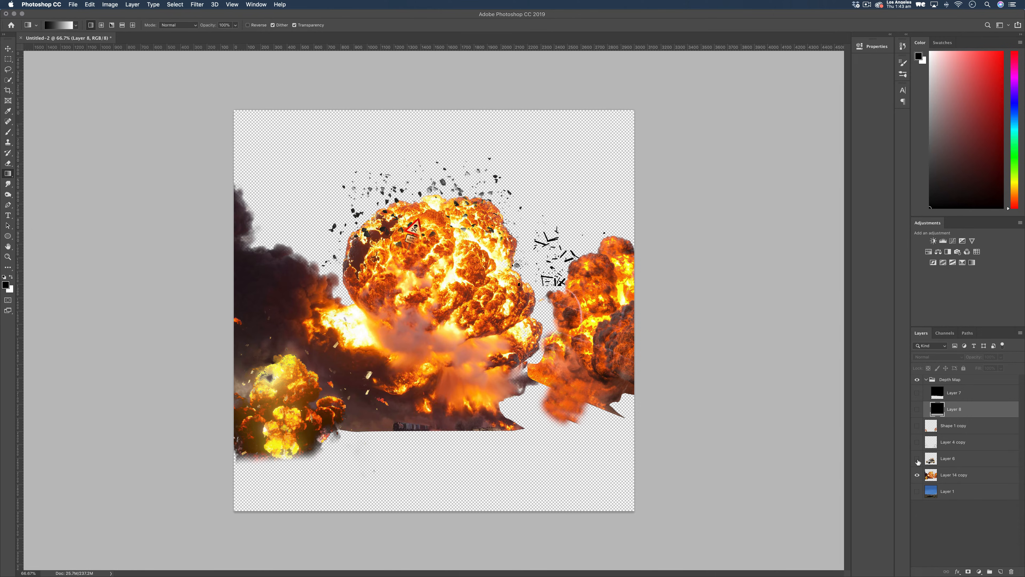
{"action": "left_click", "coordinate": [953, 474]}
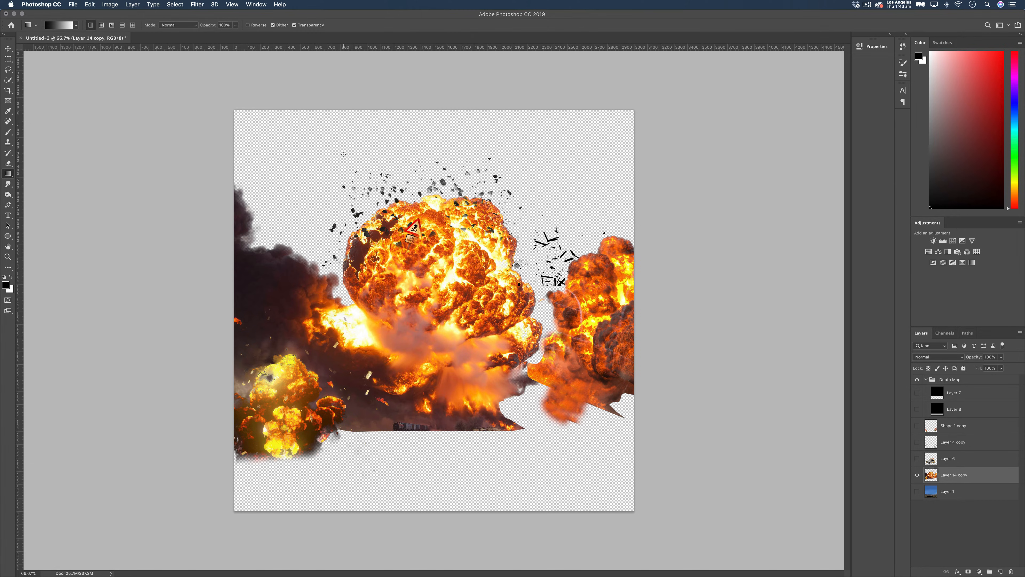
{"action": "mouse_move", "coordinate": [96, 85]}
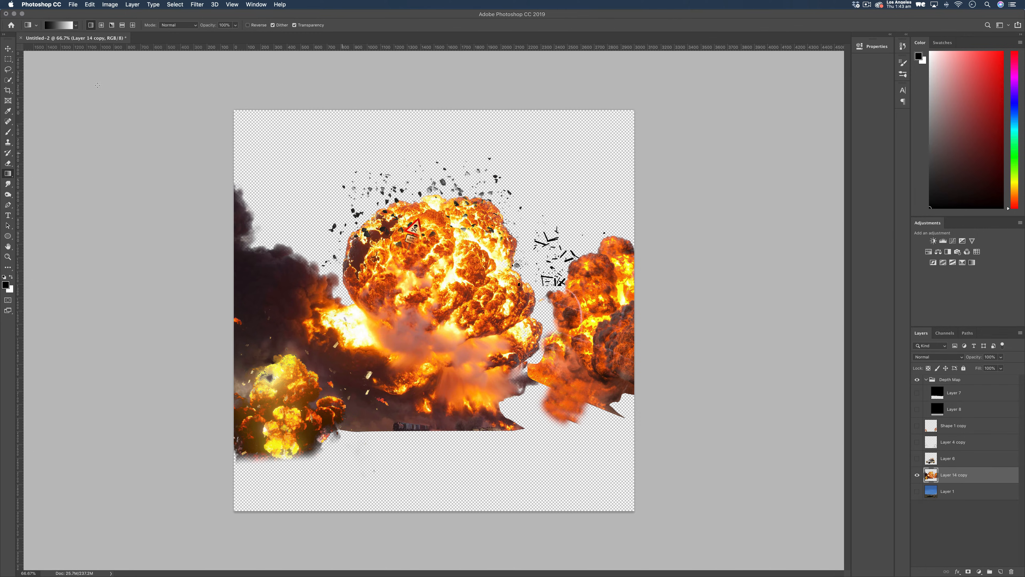
Load the explosion's outline as a selection, set foreground #333333 and ready the Paint Bucket fill.
{"action": "left_click", "coordinate": [9, 49]}
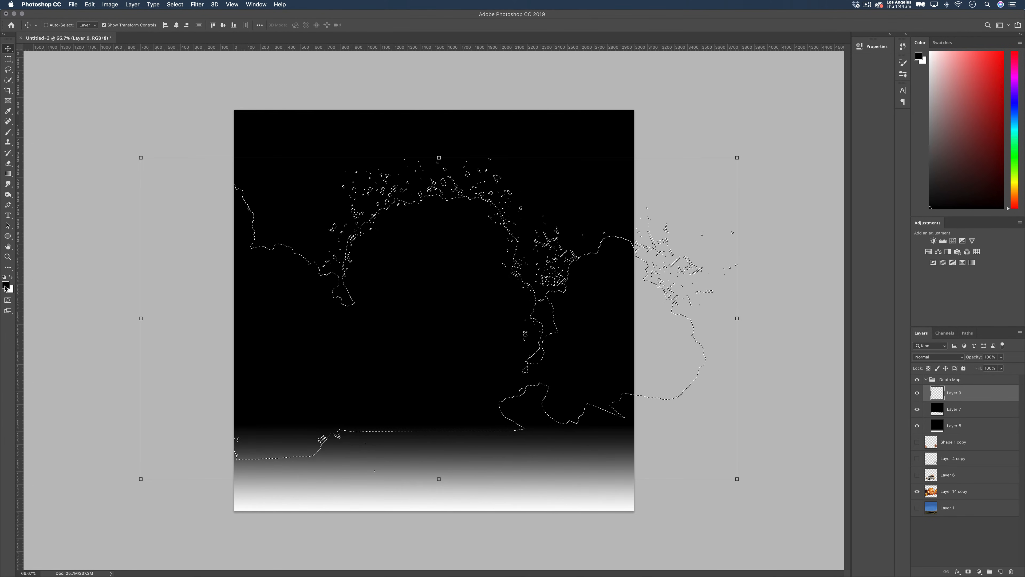
{"action": "left_click", "coordinate": [6, 285]}
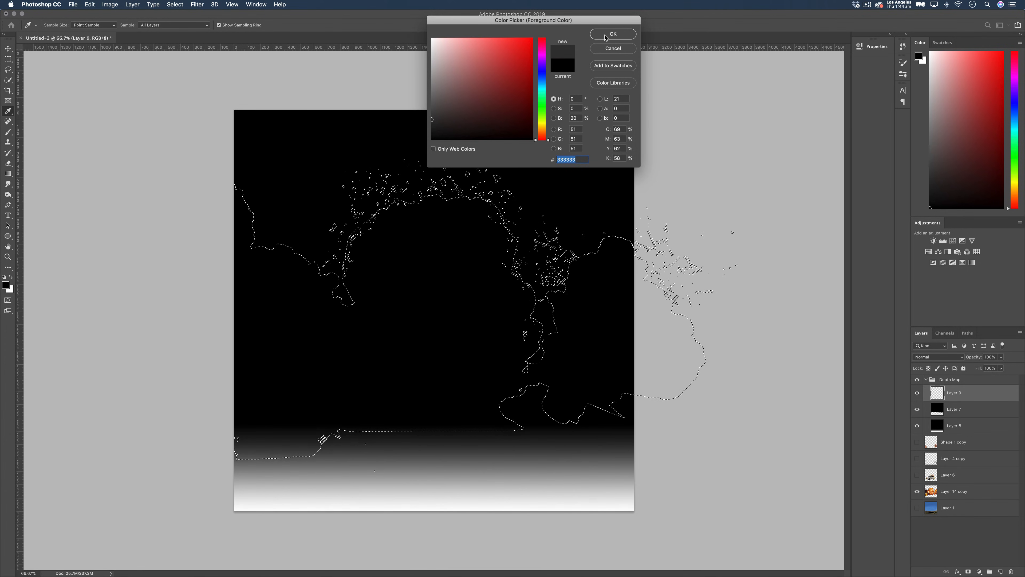
{"action": "left_click", "coordinate": [612, 34]}
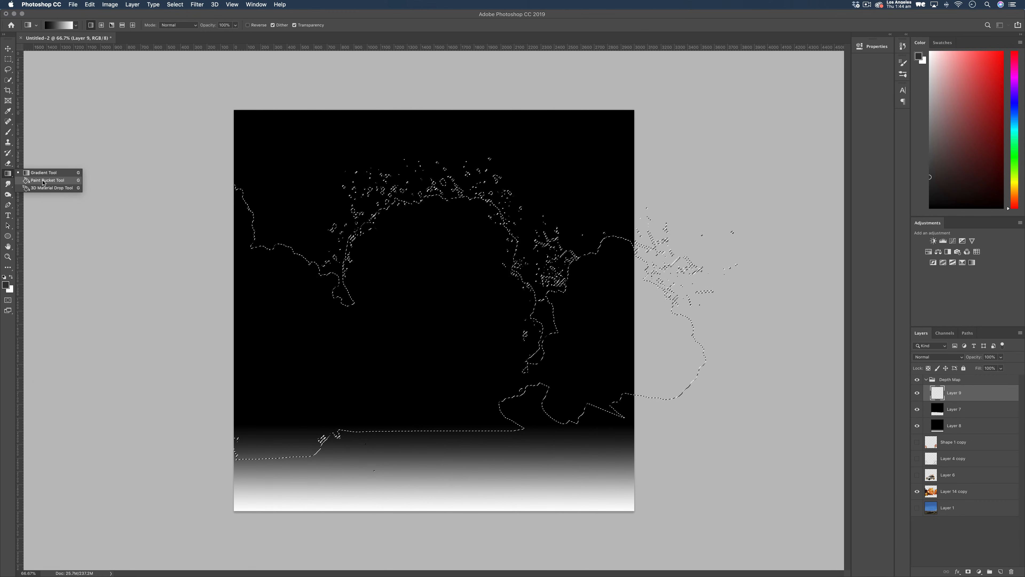
{"action": "left_click", "coordinate": [46, 180]}
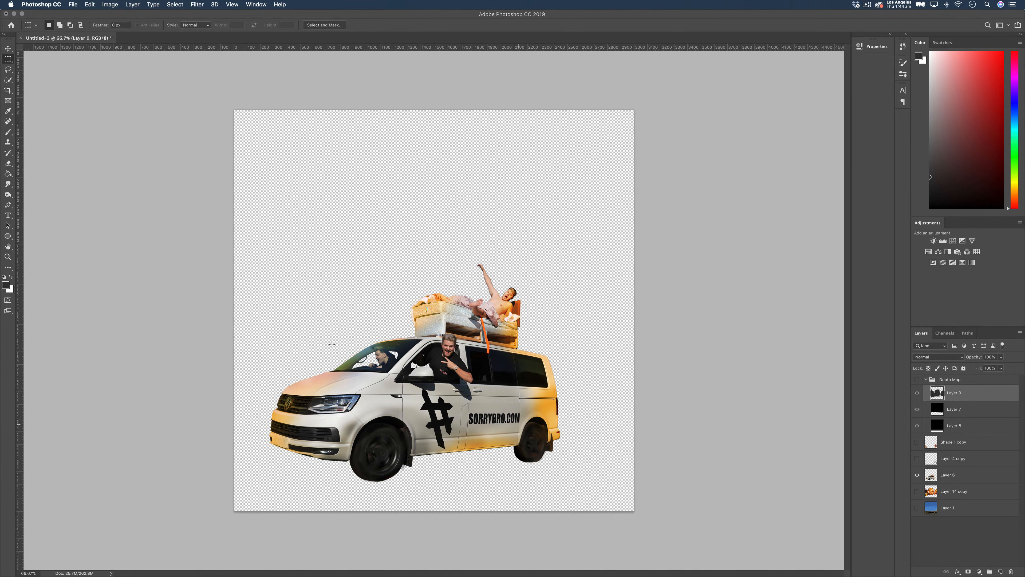
Load the van's outline, show the depth layers, and fill Layer 10 with light gray #b5b5b5.
{"action": "left_click", "coordinate": [8, 48]}
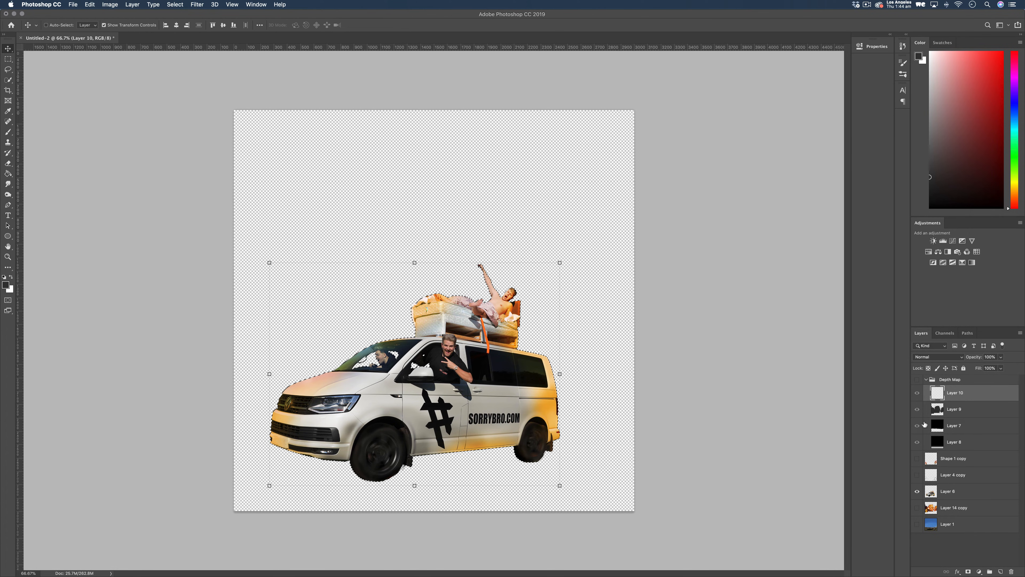
{"action": "left_click", "coordinate": [916, 379]}
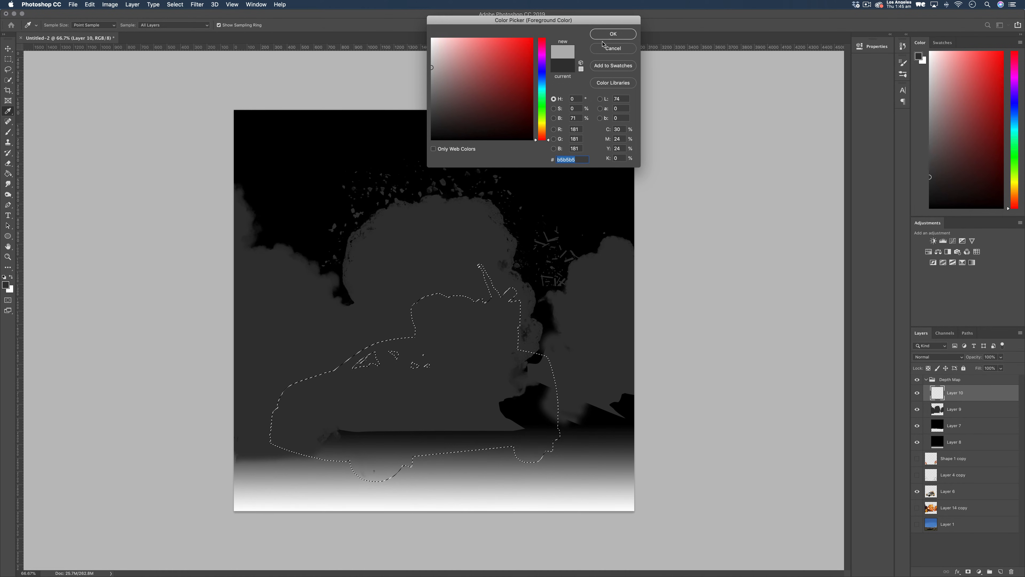
{"action": "left_click", "coordinate": [612, 33]}
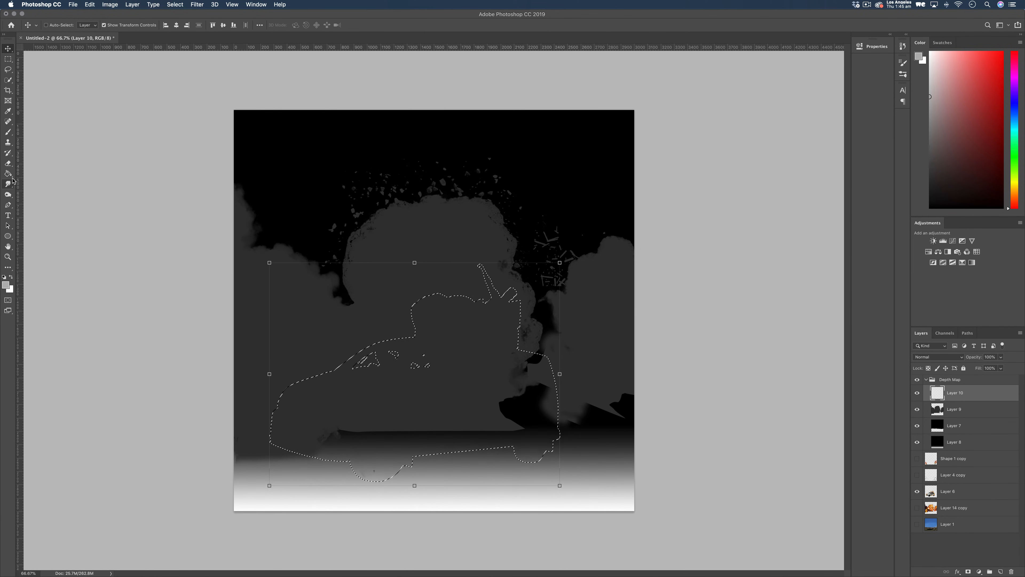
{"action": "left_click", "coordinate": [8, 173]}
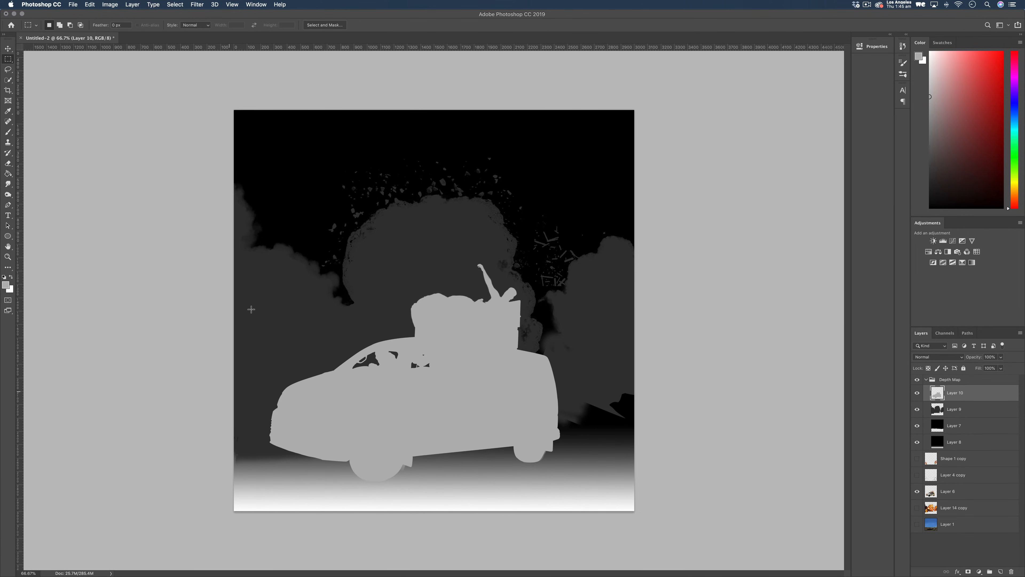
{"action": "mouse_move", "coordinate": [501, 354]}
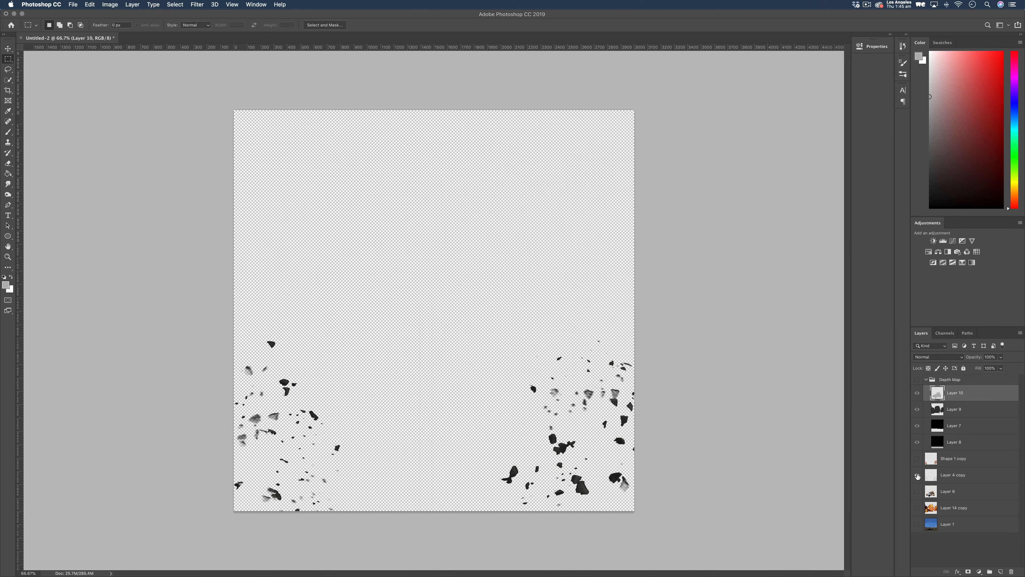
Show Layer 4 copy, load the debris outline, and set pale gray #dadada for the Layer 11 fill.
{"action": "left_click", "coordinate": [917, 475]}
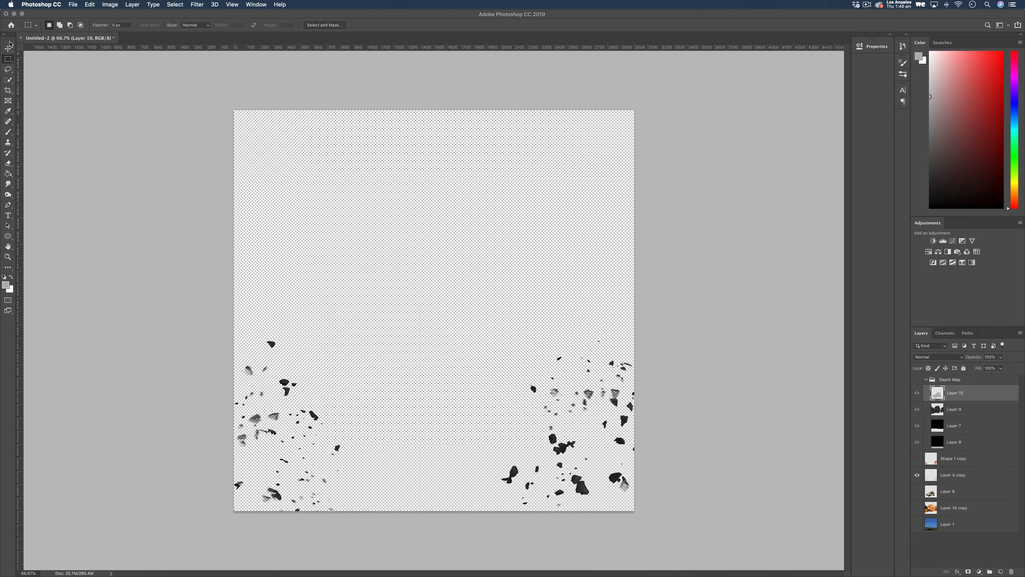
{"action": "left_click", "coordinate": [9, 49]}
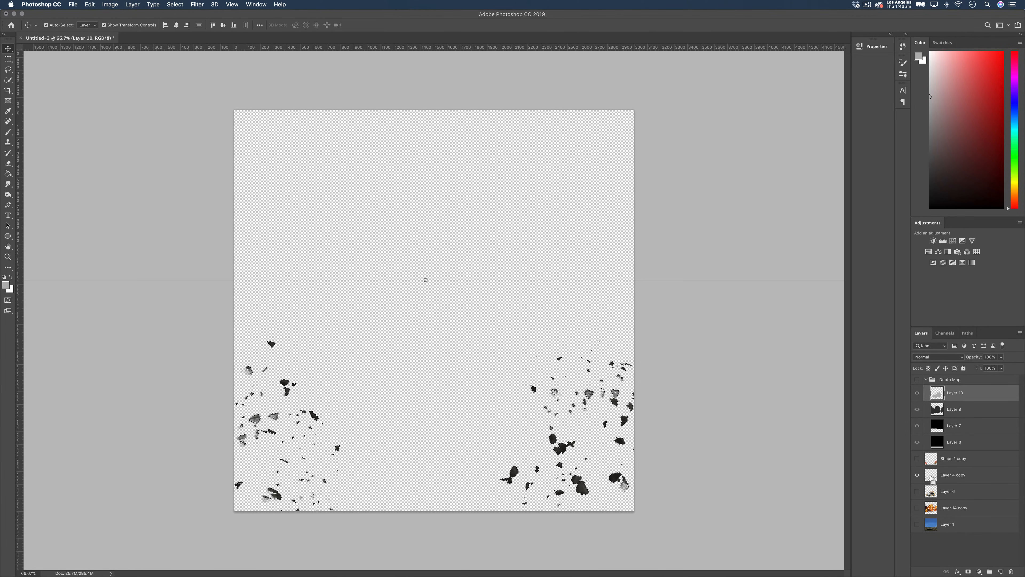
{"action": "left_click", "coordinate": [917, 392]}
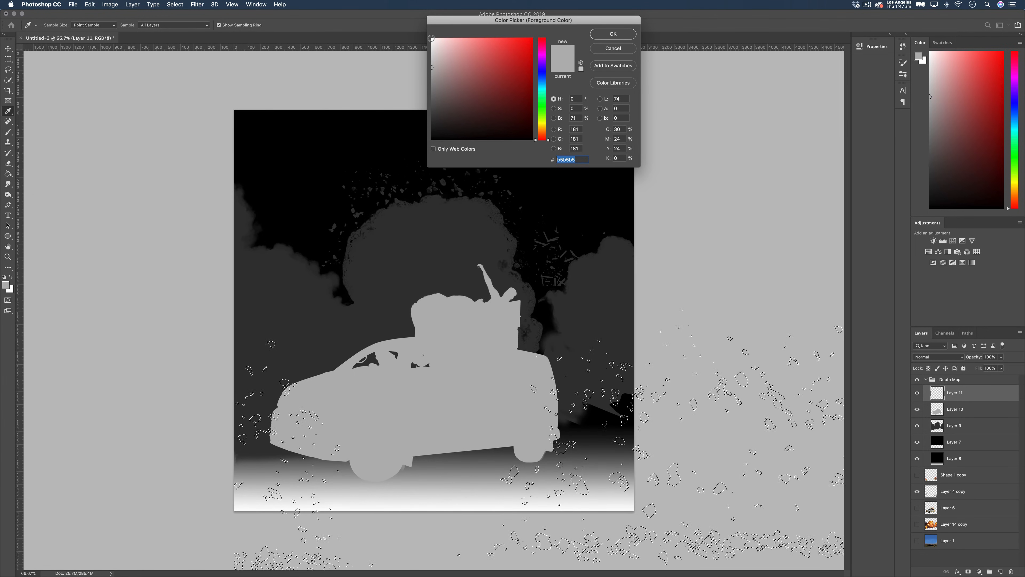
{"action": "left_click", "coordinate": [431, 51]}
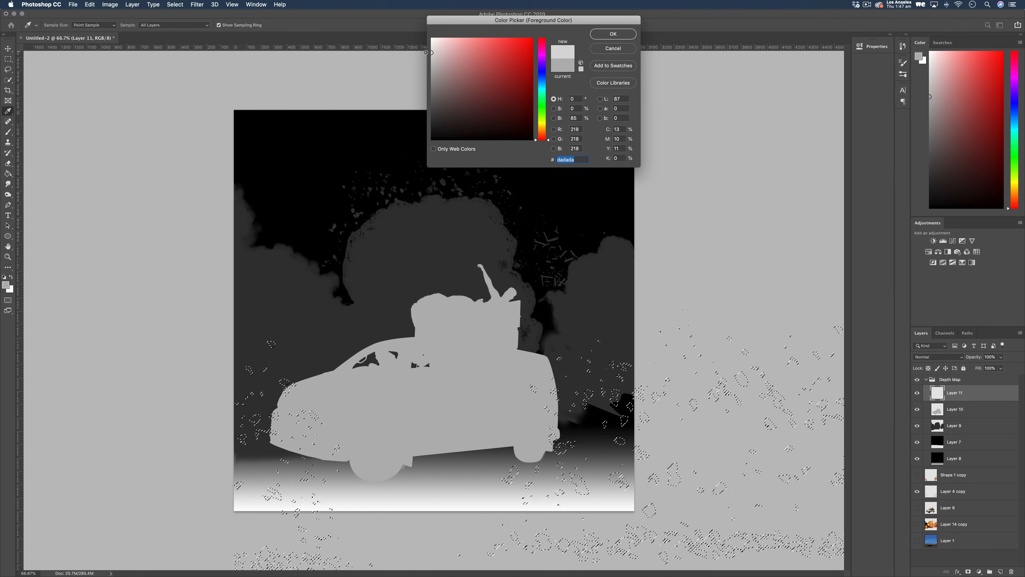
{"action": "left_click", "coordinate": [612, 33]}
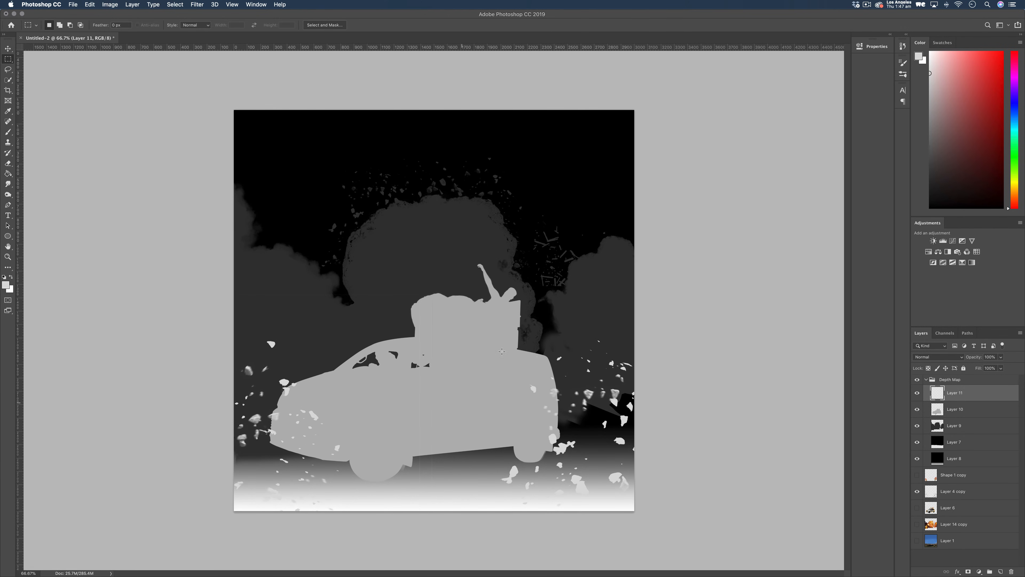
Load the Shape 1 copy sign outlines as a selection and add empty Layer 12 in the depth group.
{"action": "left_click", "coordinate": [917, 474]}
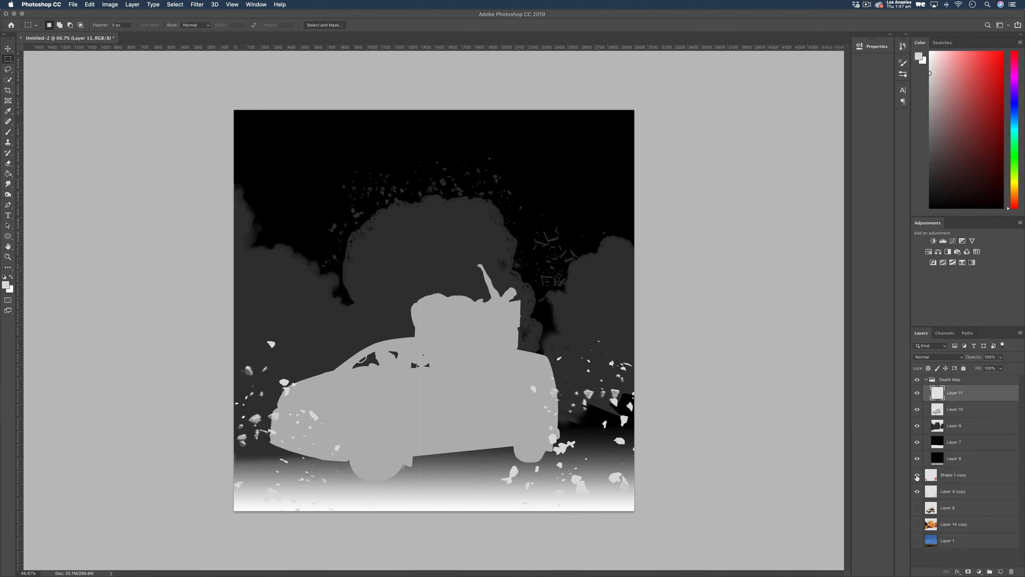
{"action": "left_click", "coordinate": [916, 379]}
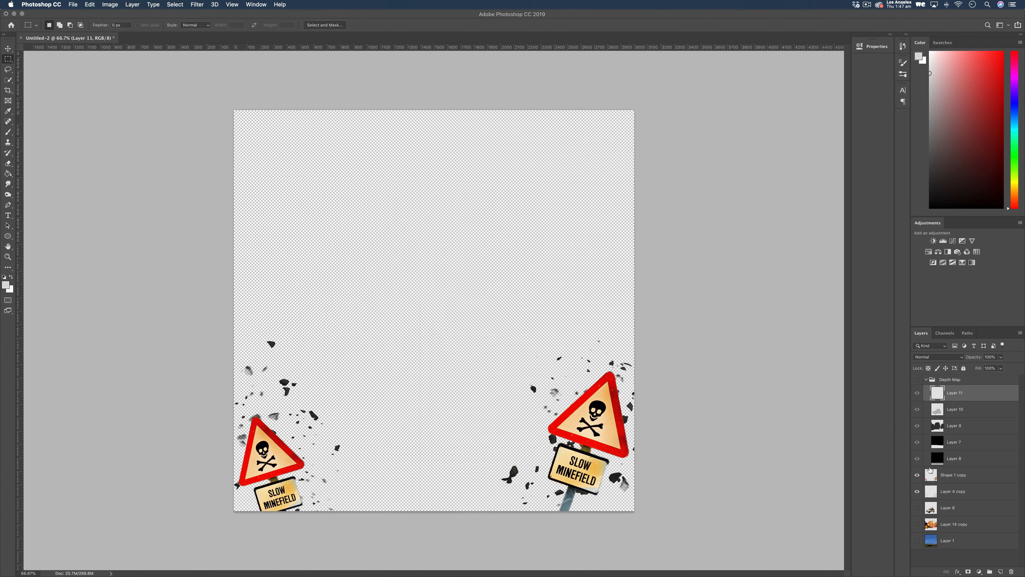
{"action": "left_click", "coordinate": [916, 474]}
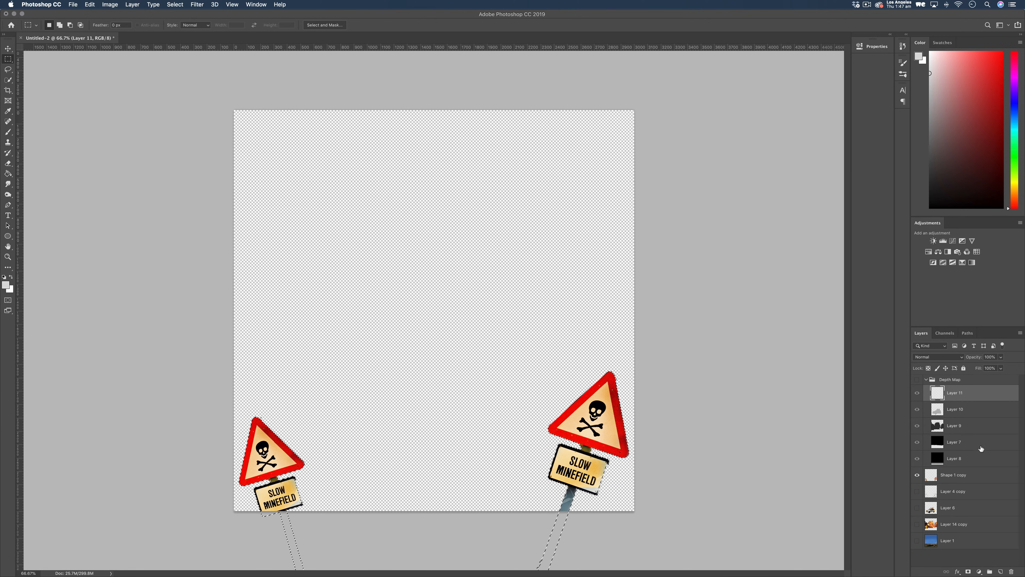
{"action": "left_click", "coordinate": [998, 571]}
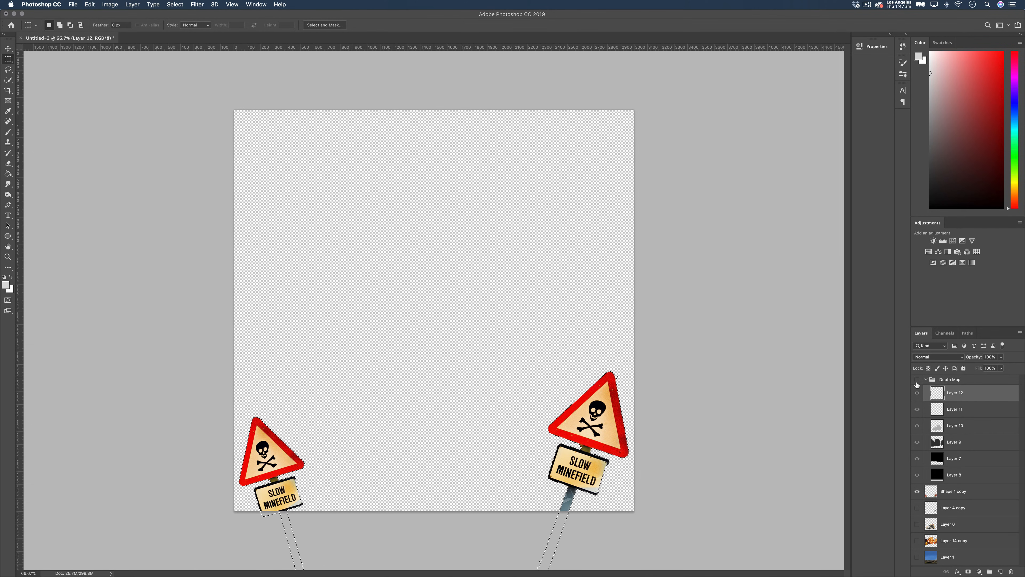
{"action": "left_click", "coordinate": [917, 379]}
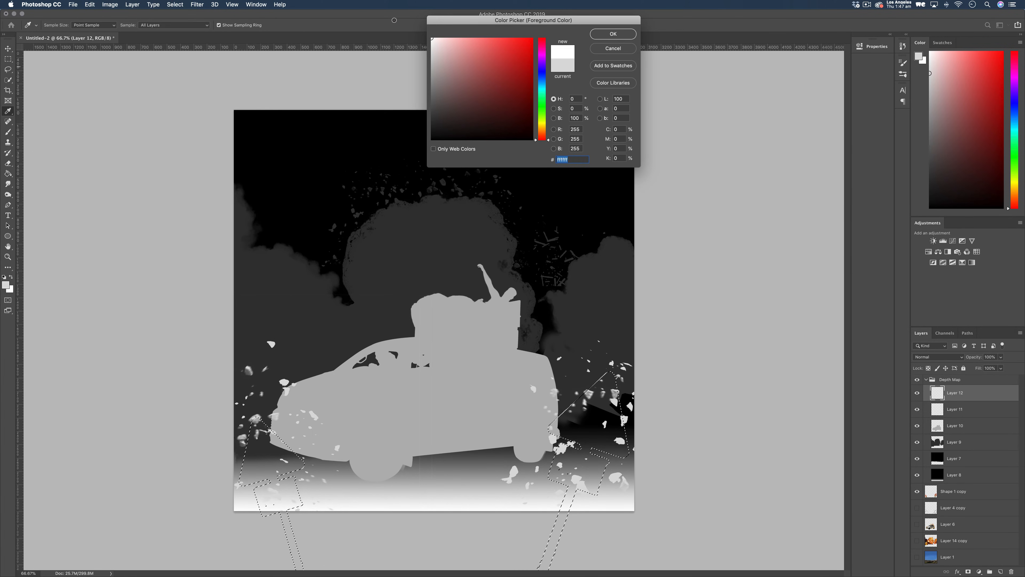
Set foreground #ffffff and fill both minefield sign shapes pure white with the Paint Bucket.
{"action": "left_click", "coordinate": [612, 49]}
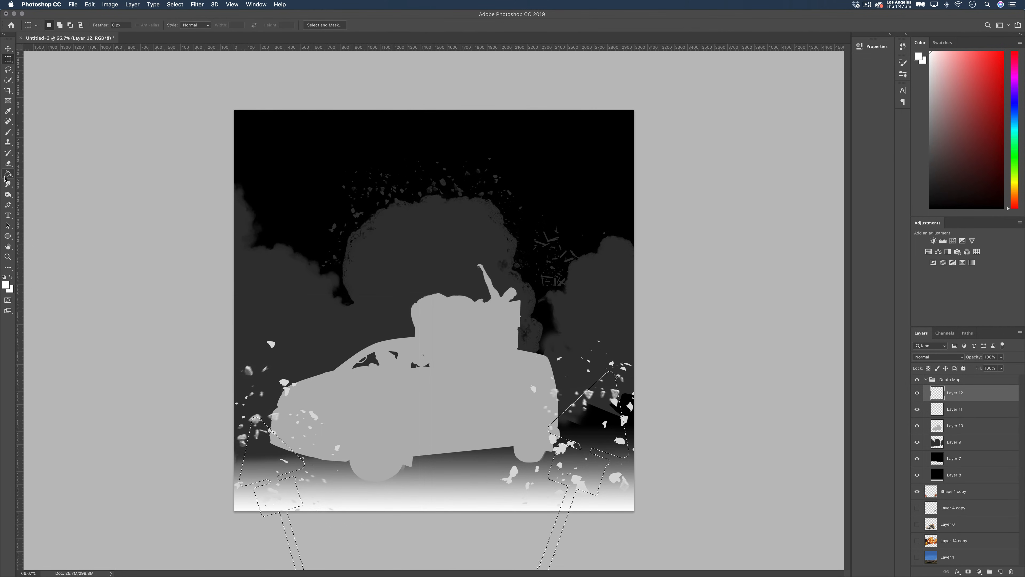
{"action": "left_click", "coordinate": [8, 173]}
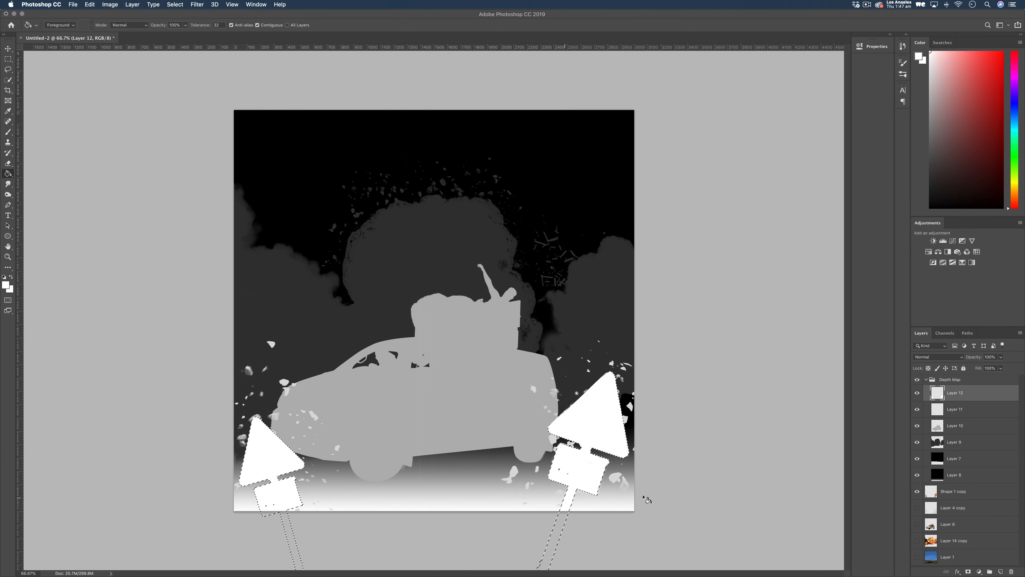
{"action": "left_click", "coordinate": [8, 58]}
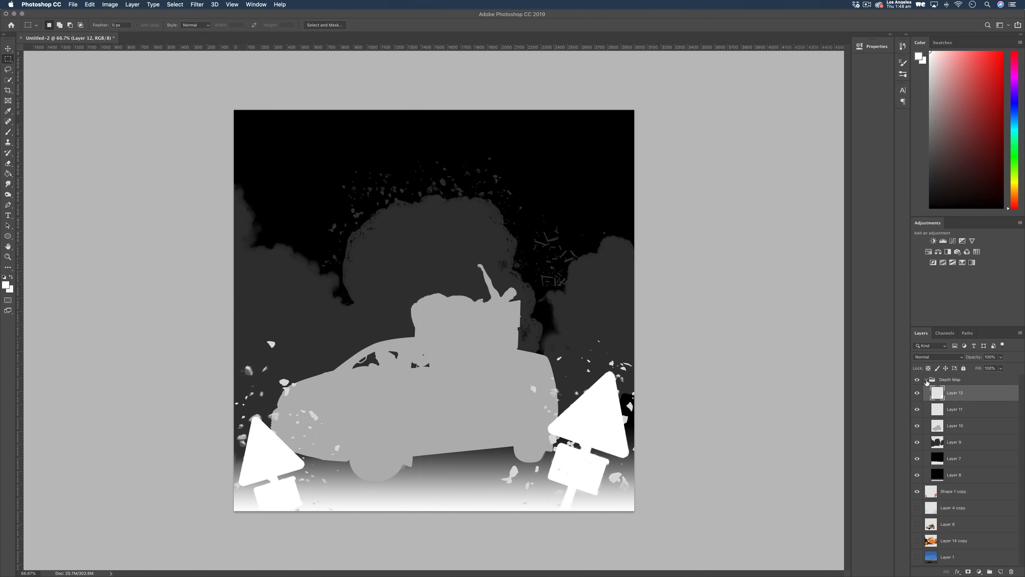
Hide the Depth Map group and save the colour composition as a PNG via Save As.
{"action": "left_click", "coordinate": [926, 379]}
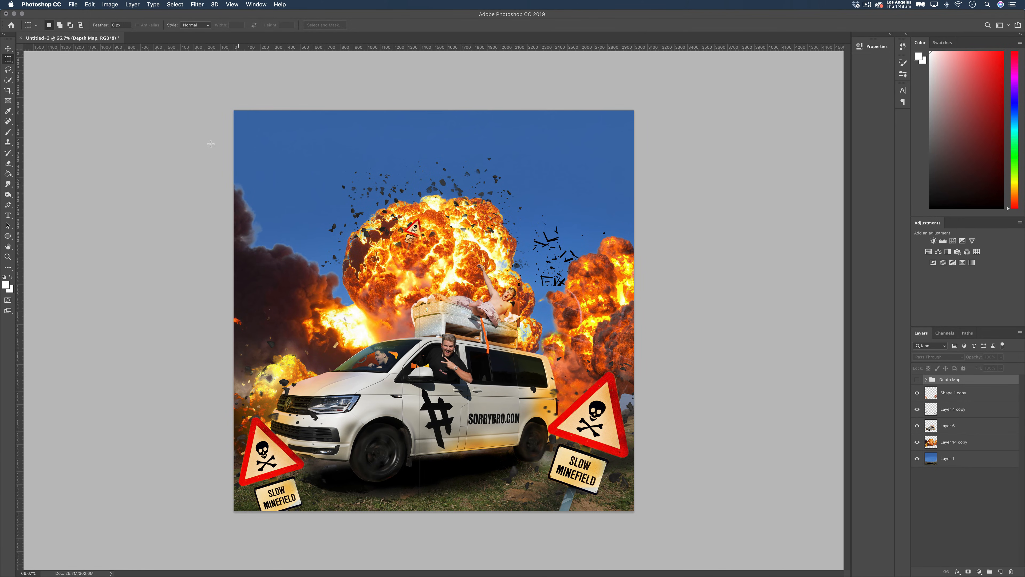
{"action": "left_click", "coordinate": [73, 5]}
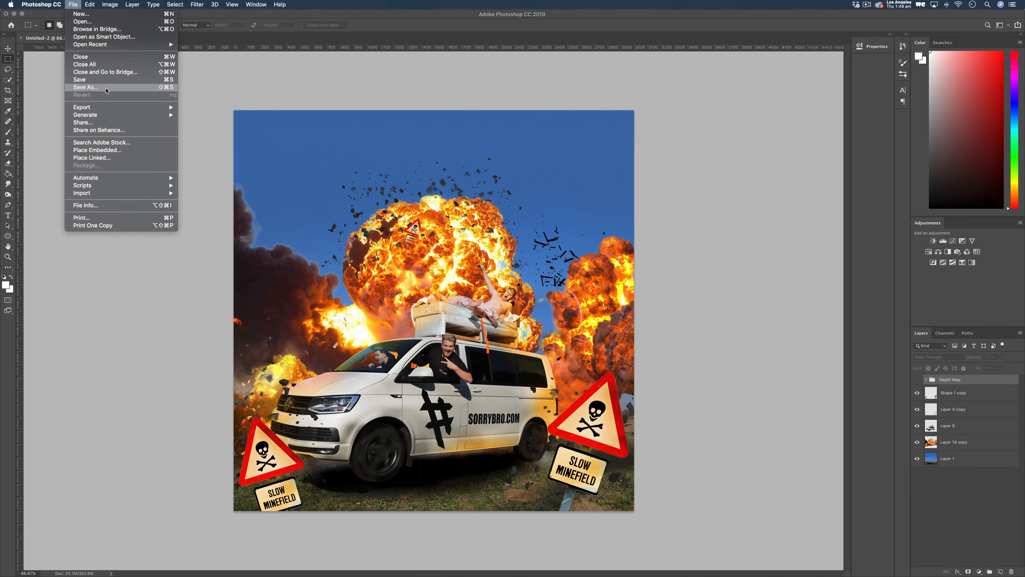
{"action": "left_click", "coordinate": [85, 87]}
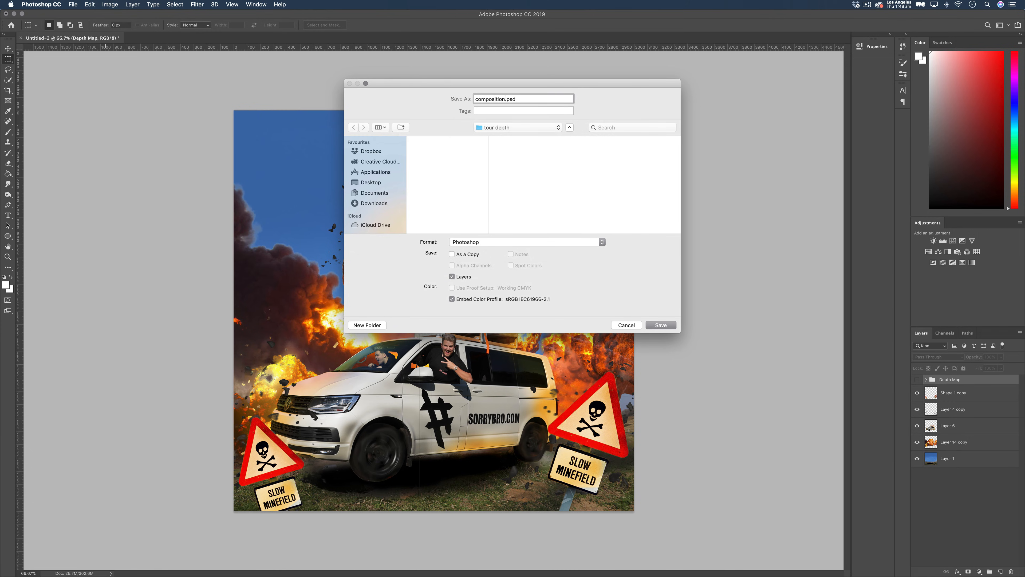
{"action": "left_click", "coordinate": [527, 241]}
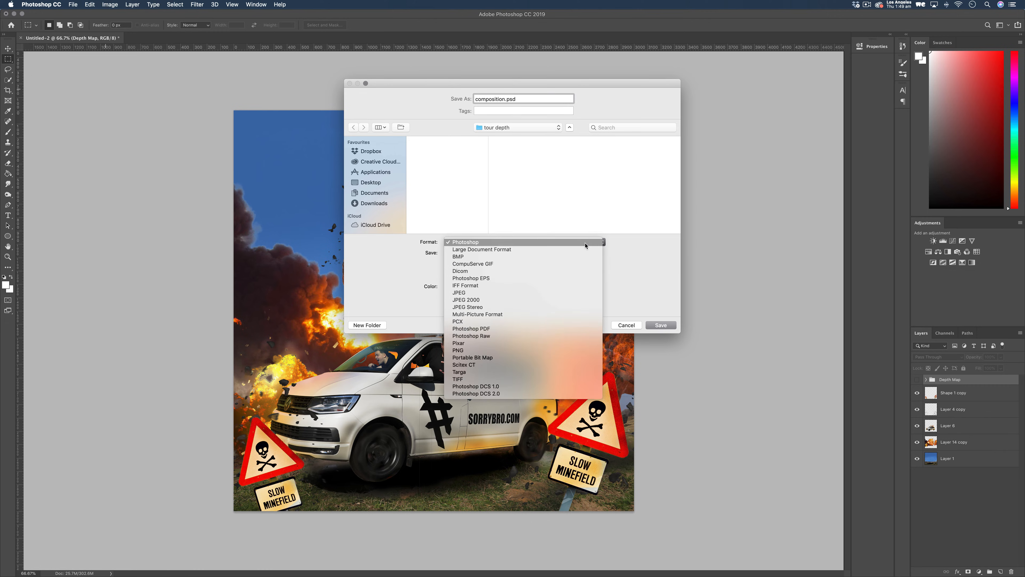
{"action": "left_click", "coordinate": [458, 349]}
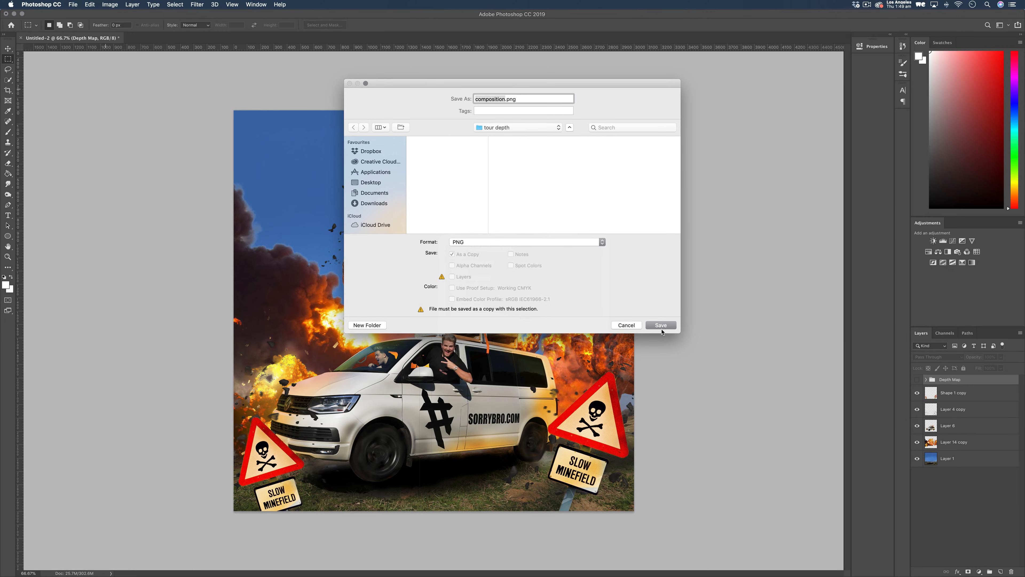
{"action": "left_click", "coordinate": [660, 325]}
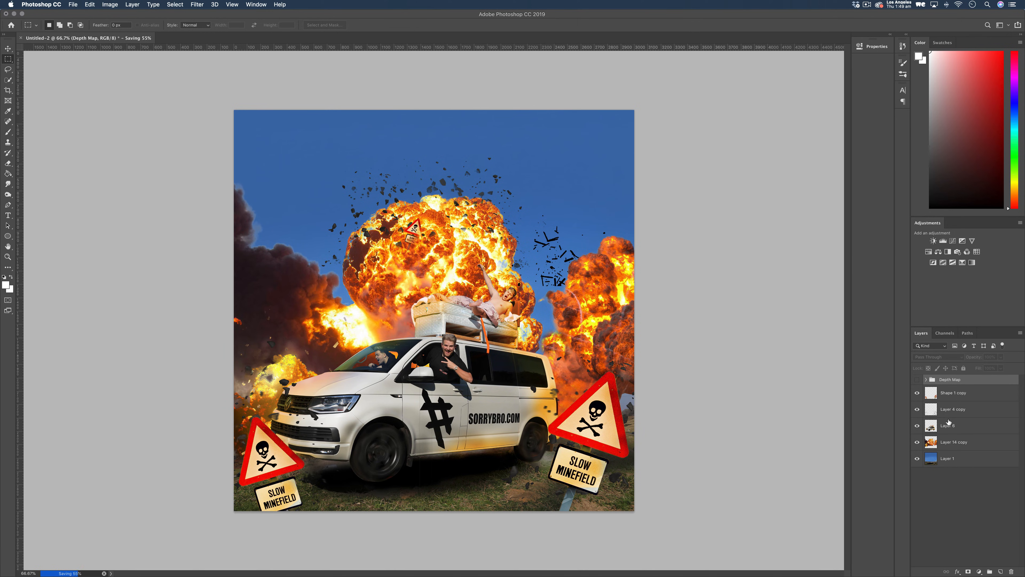
Show the Depth Map group and start a Save As copy renamed with the '_depth' suffix.
{"action": "left_click", "coordinate": [916, 379]}
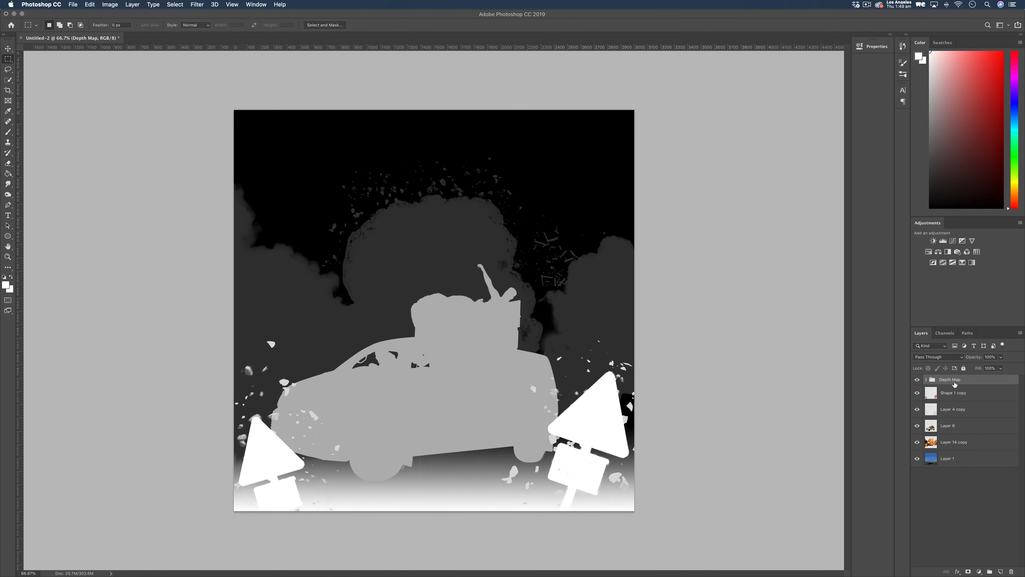
{"action": "left_click", "coordinate": [73, 4]}
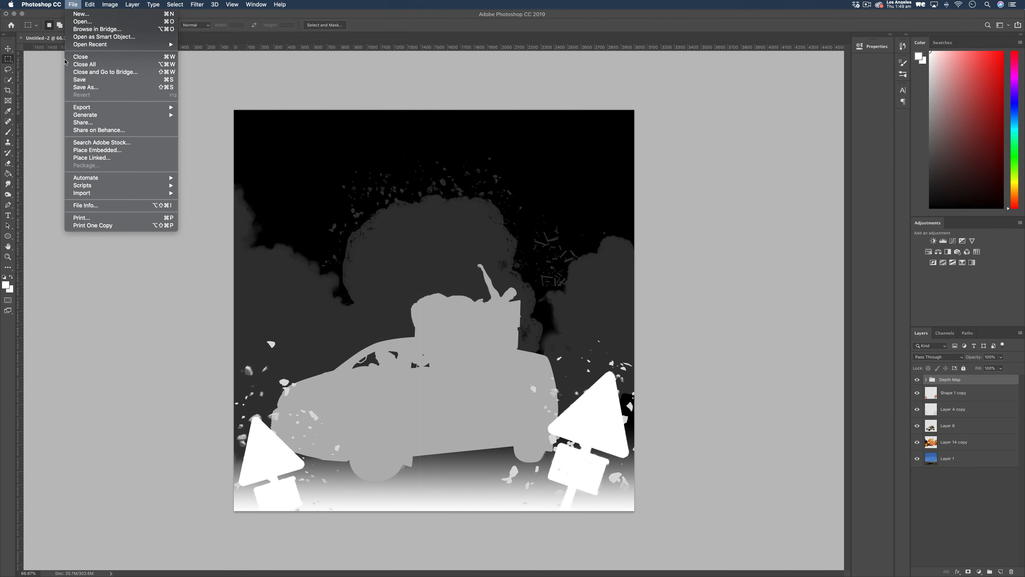
{"action": "left_click", "coordinate": [85, 87]}
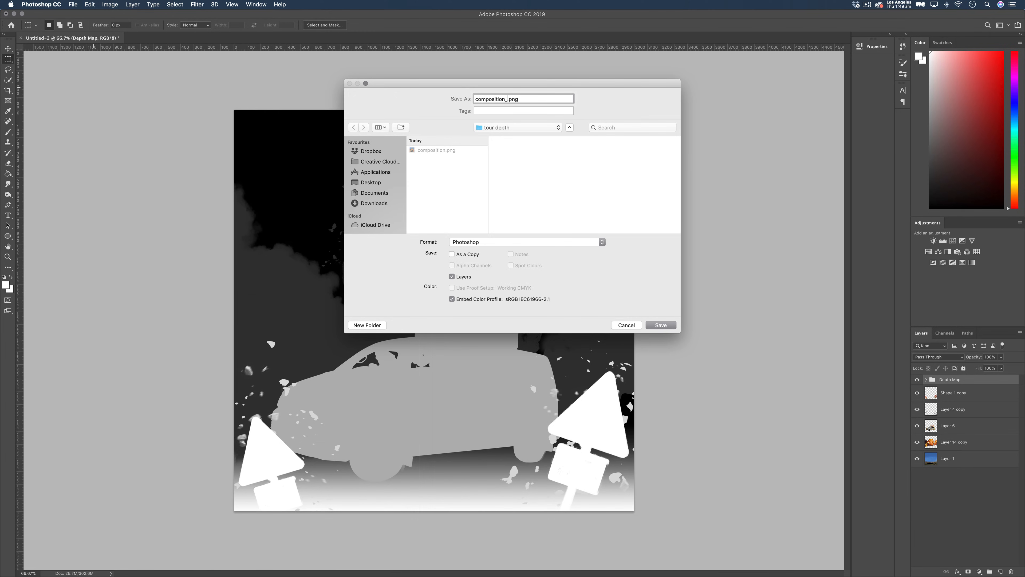
{"action": "type", "text": "_depth"}
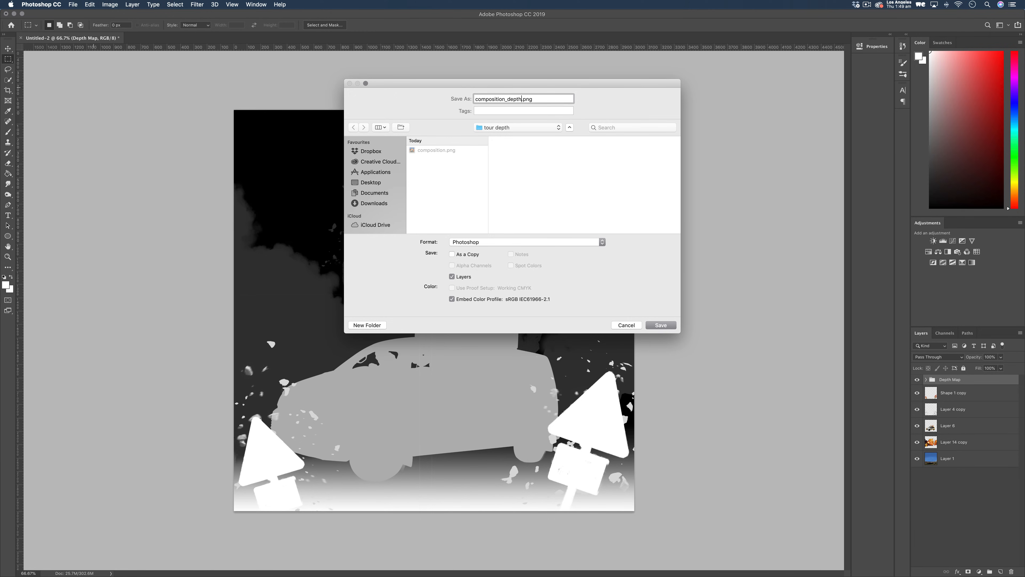
Save it as composition_depth.png, accepting the PNG size options.
{"action": "left_click", "coordinate": [527, 242]}
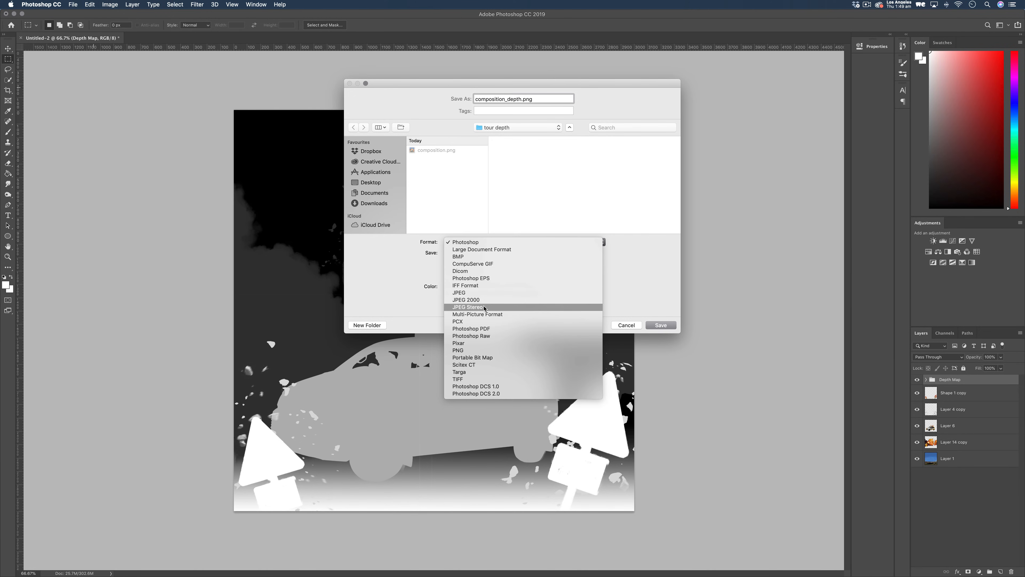
{"action": "left_click", "coordinate": [458, 349]}
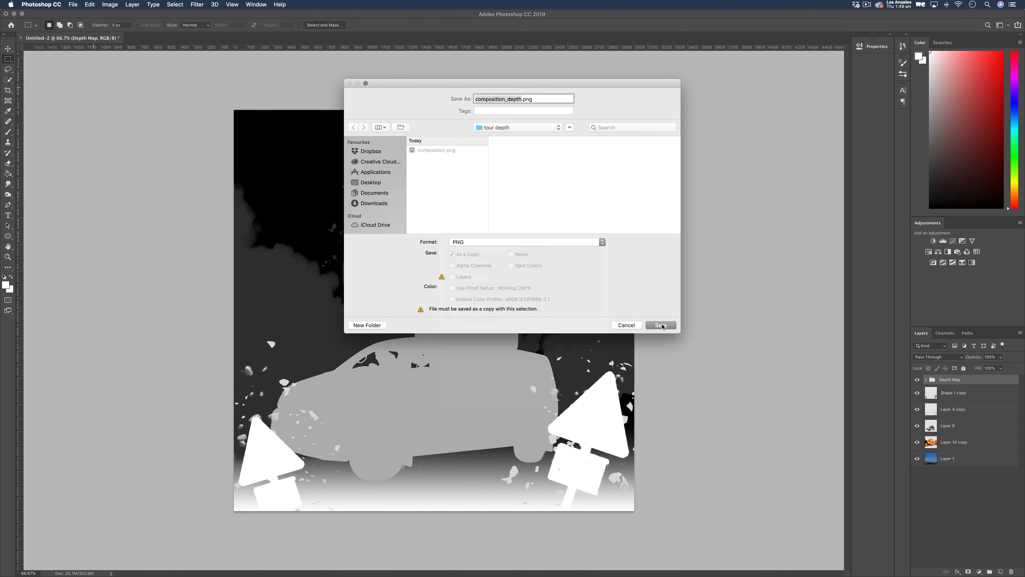
{"action": "left_click", "coordinate": [659, 326]}
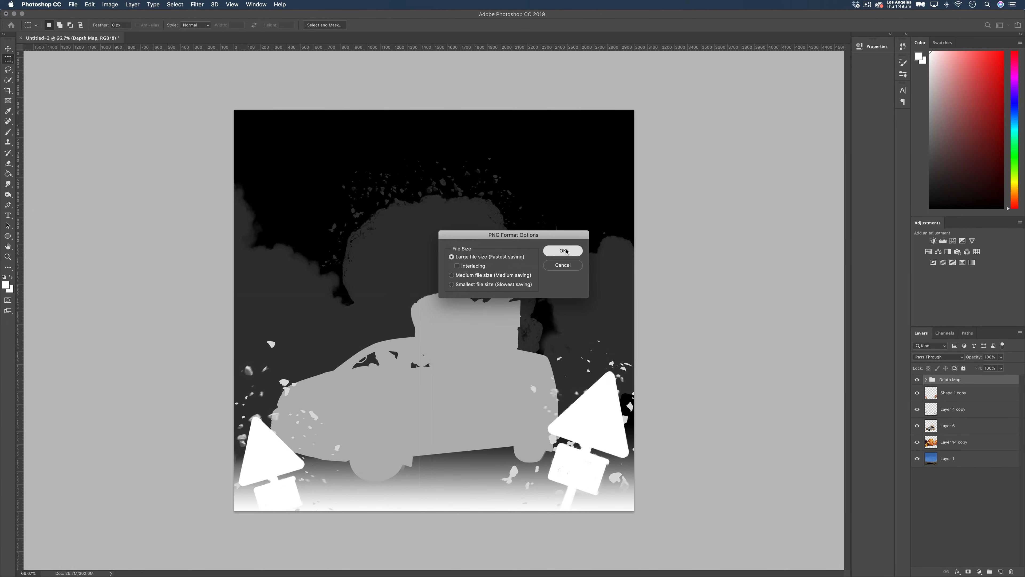
{"action": "left_click", "coordinate": [561, 251]}
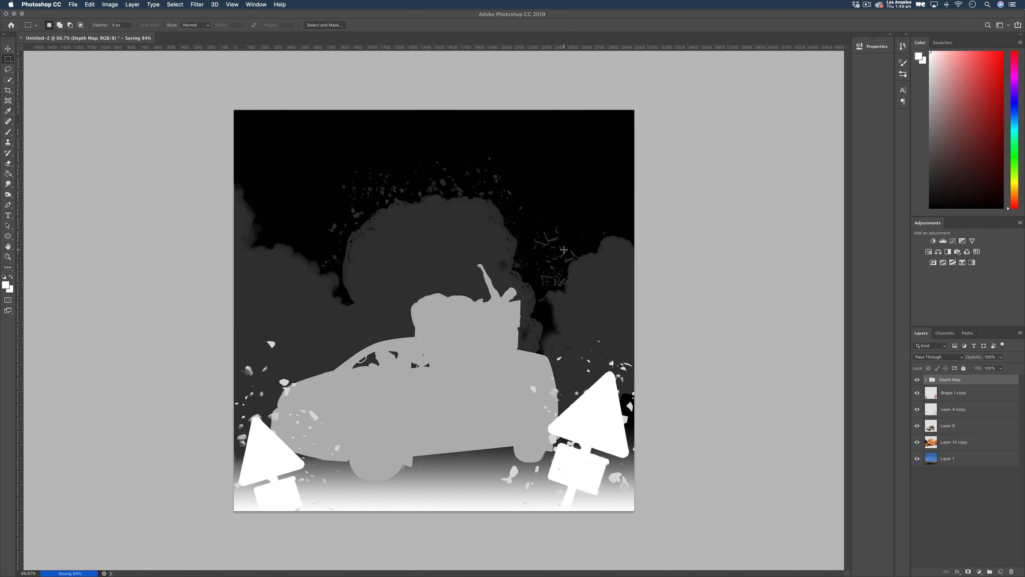
{"action": "left_click", "coordinate": [9, 49]}
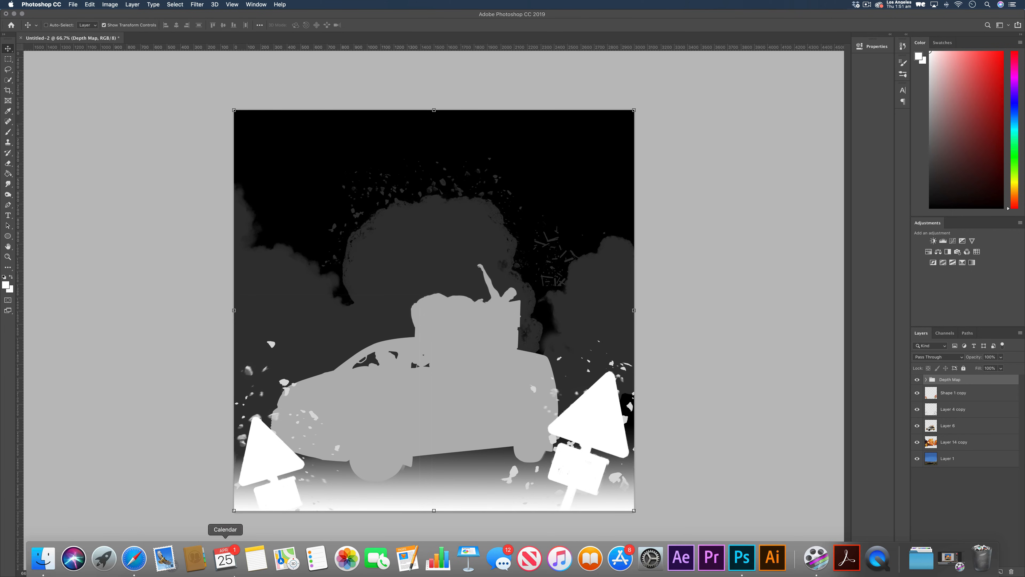
Switch to the Facebook Page in Safari and add the composition and depth PNGs to a new post.
{"action": "left_click", "coordinate": [134, 558]}
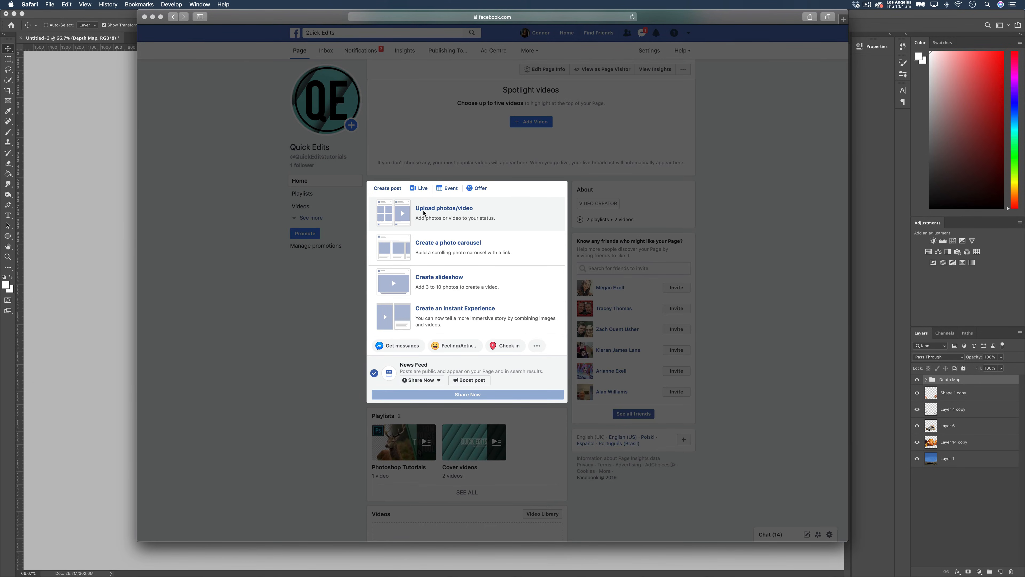
{"action": "left_click", "coordinate": [443, 208]}
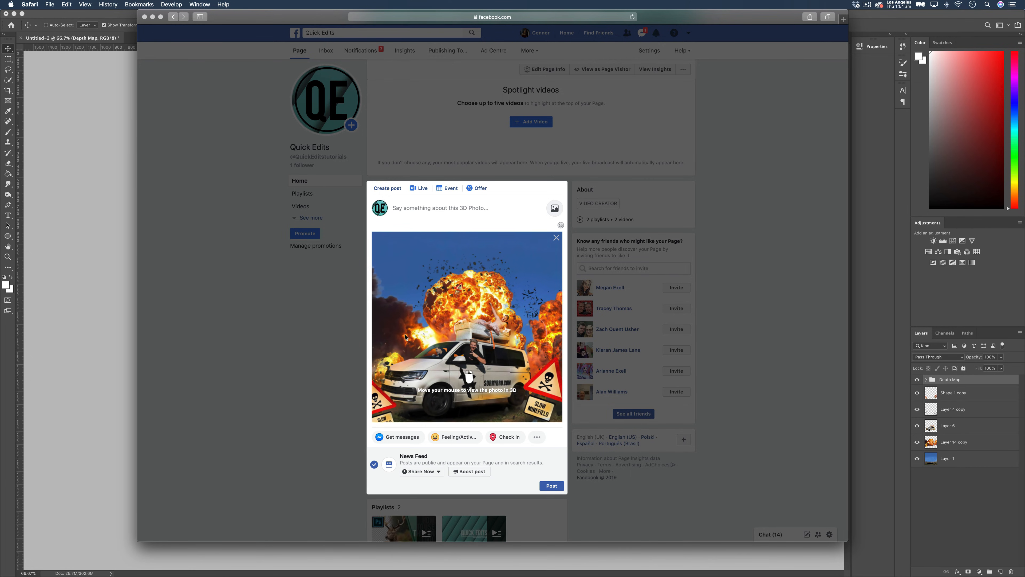
{"action": "mouse_move", "coordinate": [516, 399]}
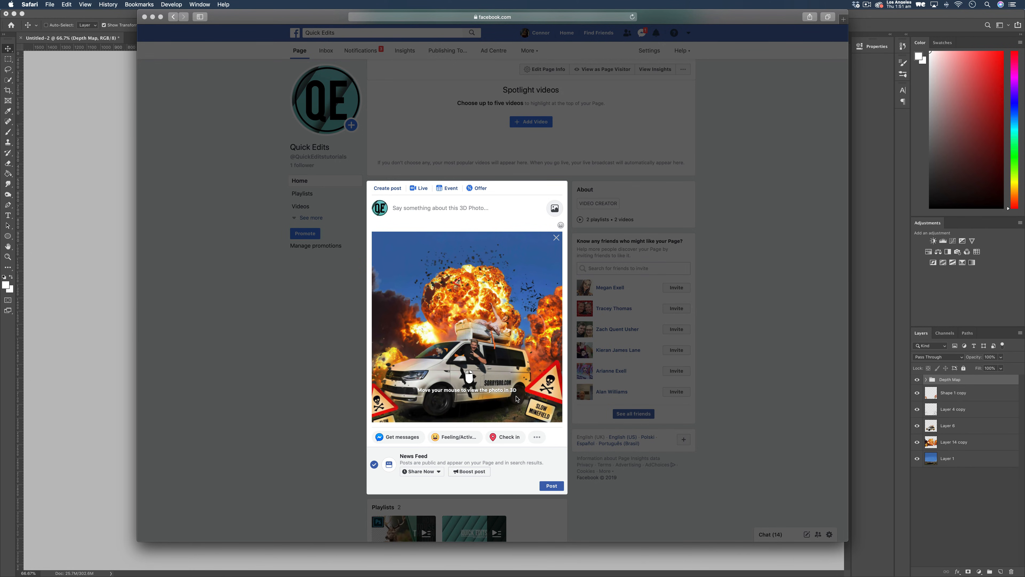
{"action": "mouse_move", "coordinate": [516, 306]}
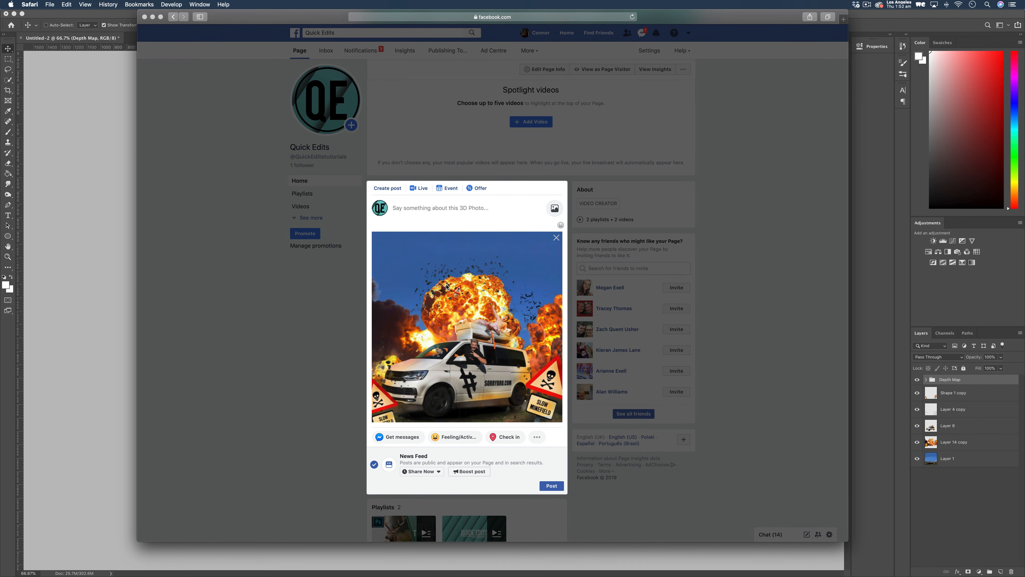
{"action": "mouse_move", "coordinate": [468, 281]}
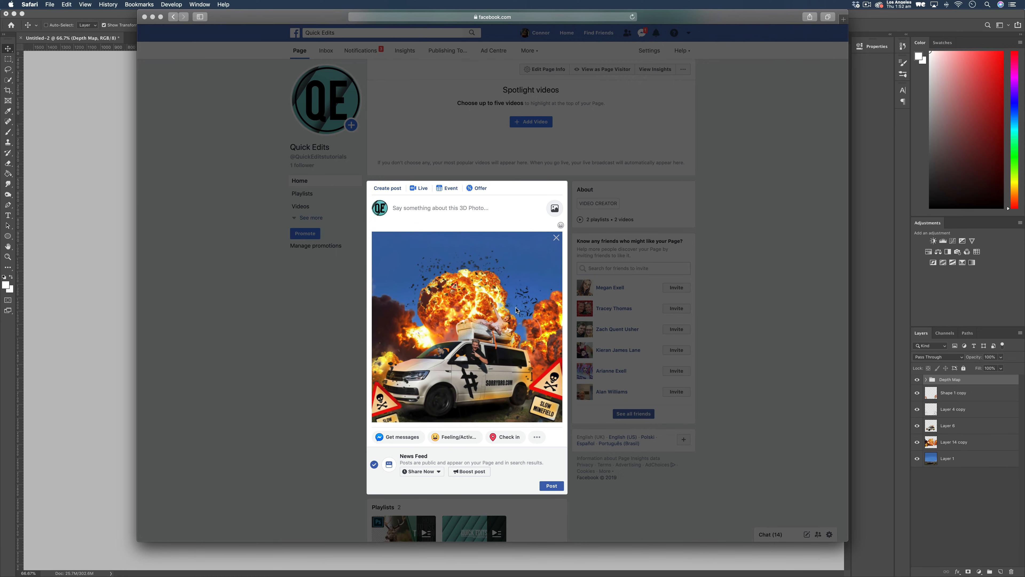
{"action": "mouse_move", "coordinate": [520, 300]}
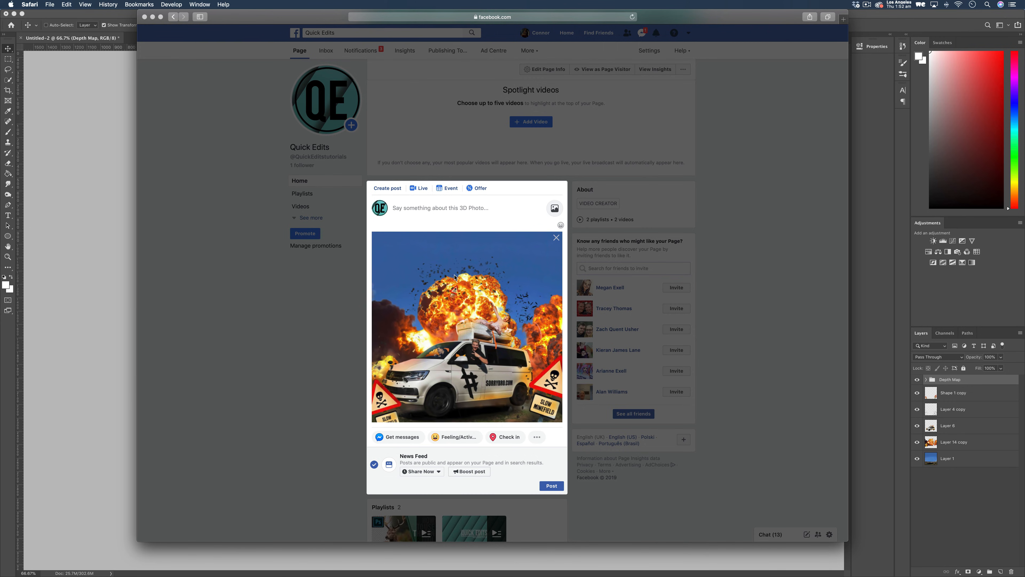
{"action": "mouse_move", "coordinate": [539, 306]}
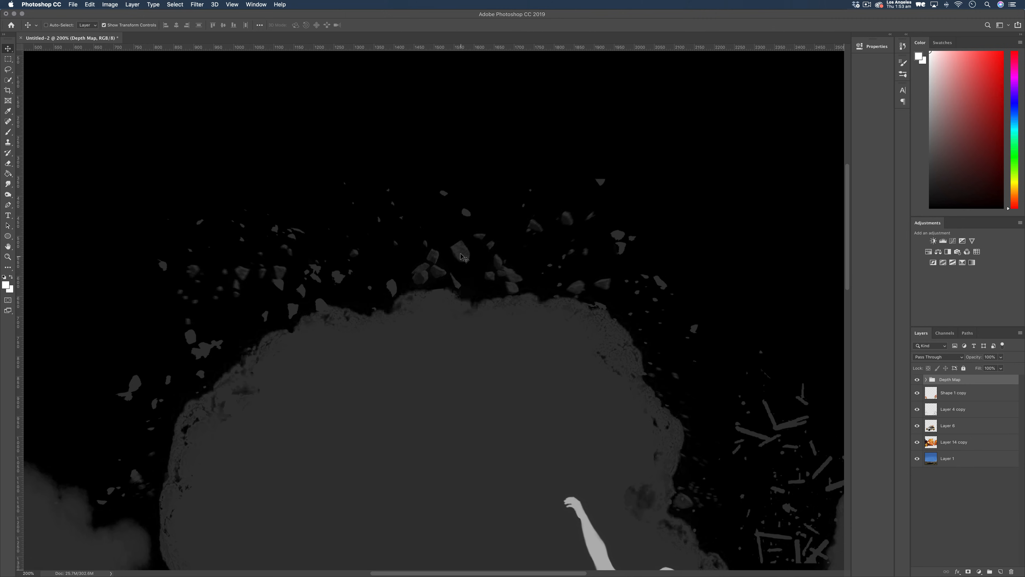
{"action": "mouse_move", "coordinate": [250, 288]}
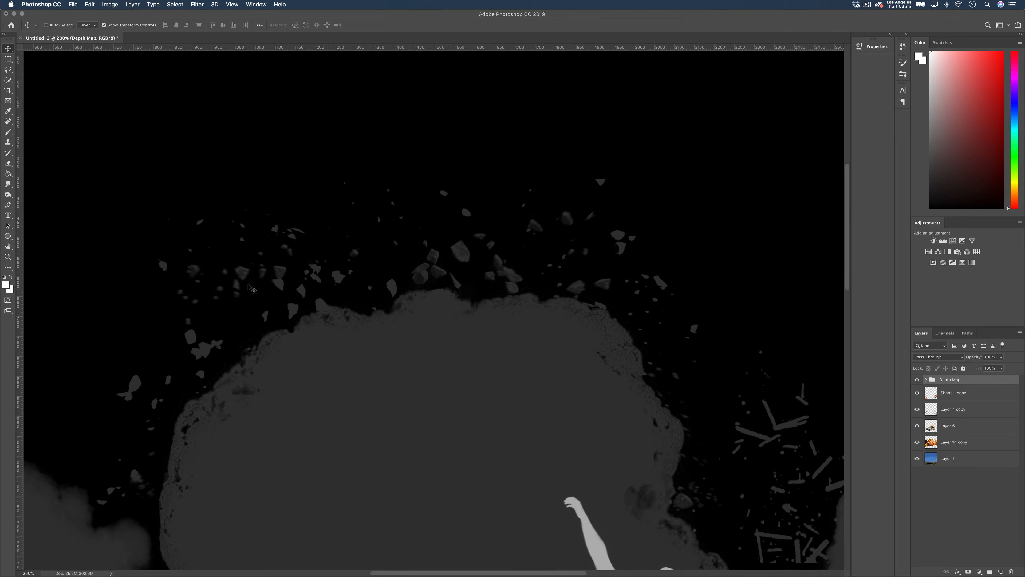
{"action": "mouse_move", "coordinate": [451, 283]}
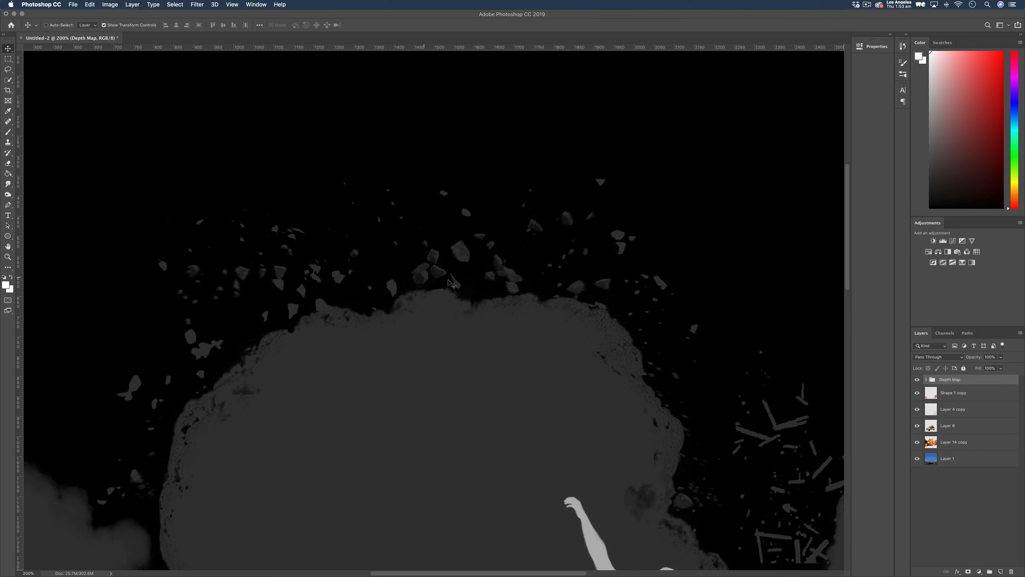
{"action": "mouse_move", "coordinate": [426, 280]}
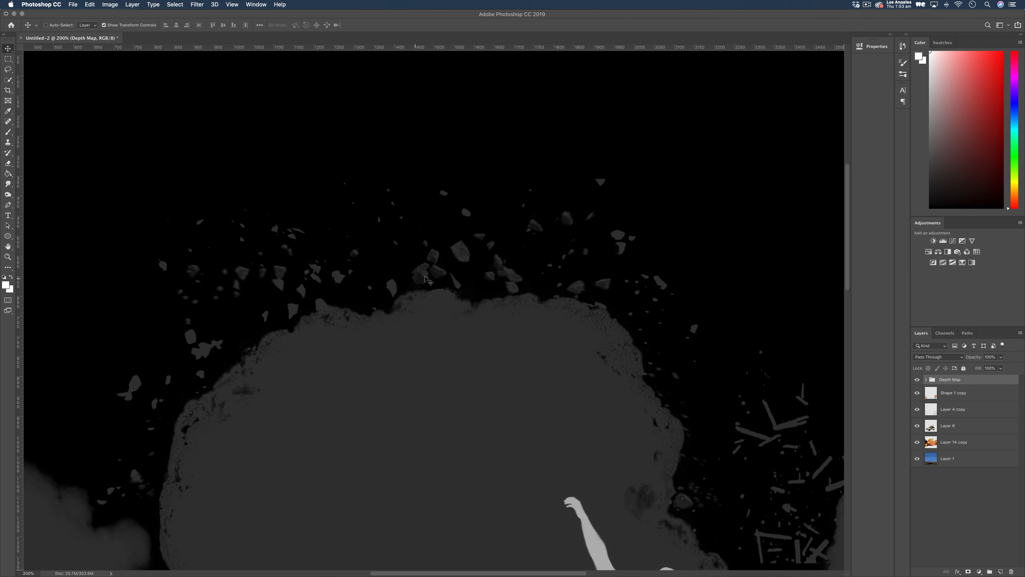
Scroll around the zoomed depth map near the debris above the explosion.
{"action": "scroll", "scroll_direction": "down", "scroll_amount": 3}
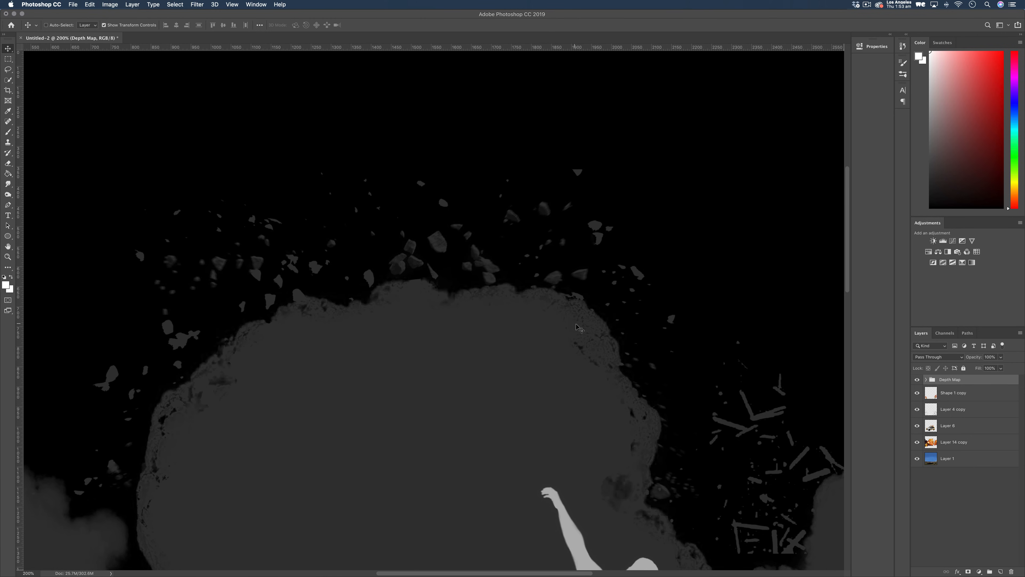
{"action": "mouse_move", "coordinate": [259, 291]}
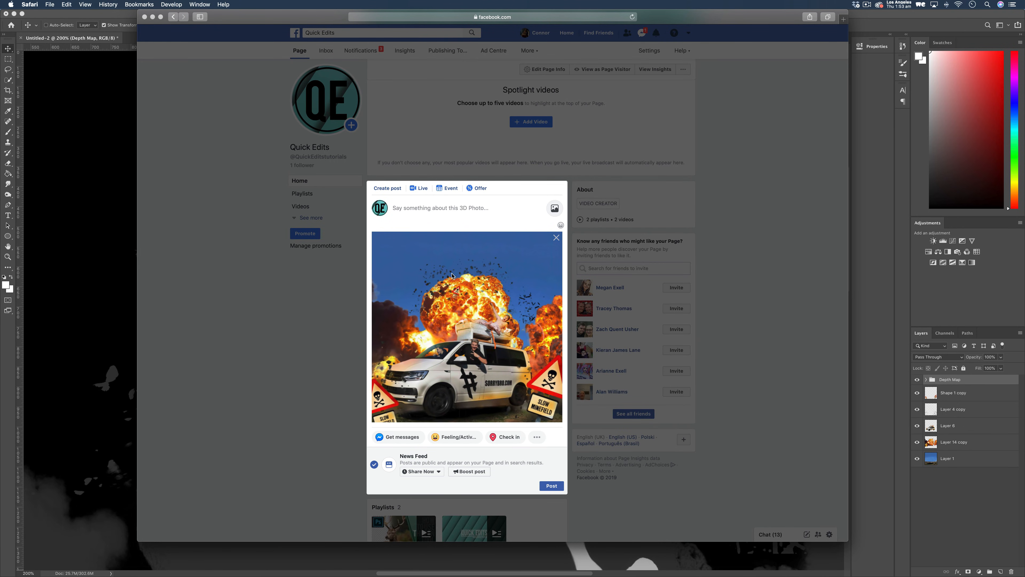
{"action": "mouse_move", "coordinate": [429, 321]}
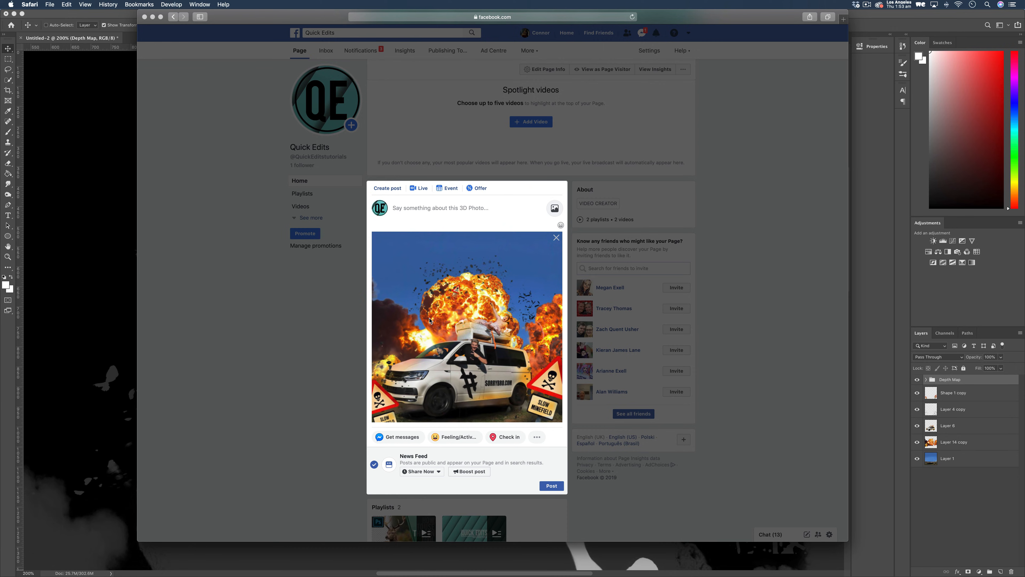
Post the 3D photo, returning to the Quick Edits Page.
{"action": "left_click", "coordinate": [556, 237]}
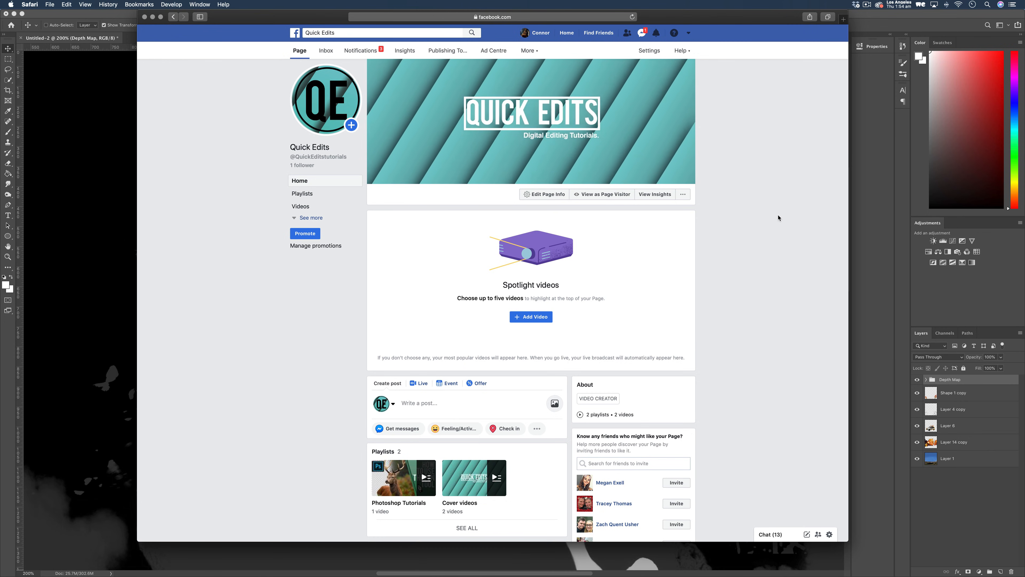
{"action": "mouse_move", "coordinate": [379, 71]}
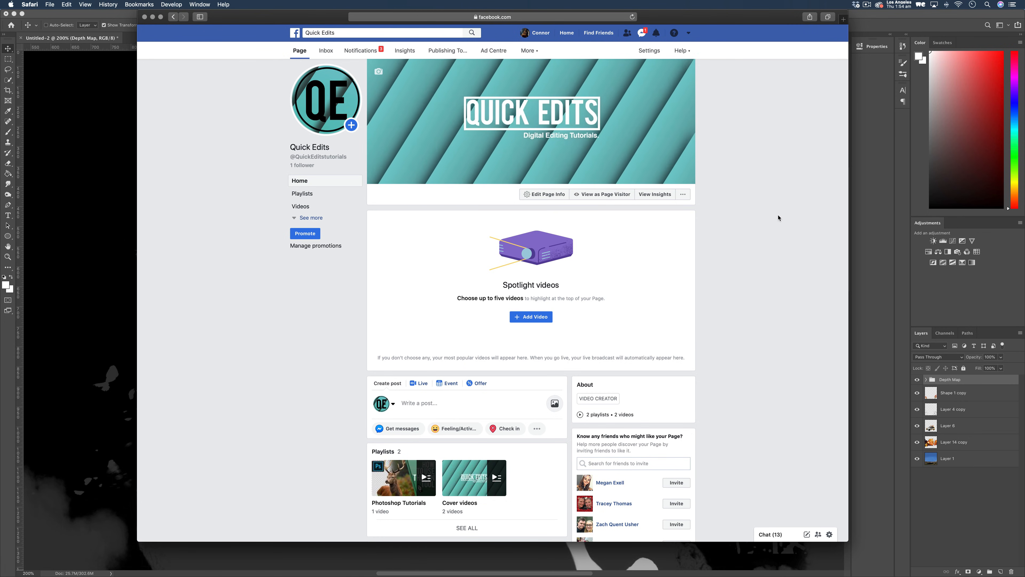